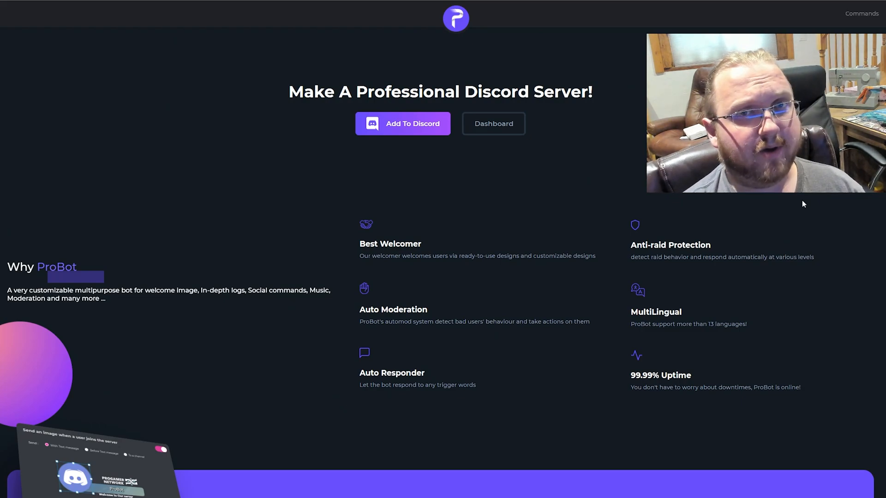
Scroll the Yui listing on Top.gg down through its stats to the Ratings & Reviews section.
scroll(down, 3)
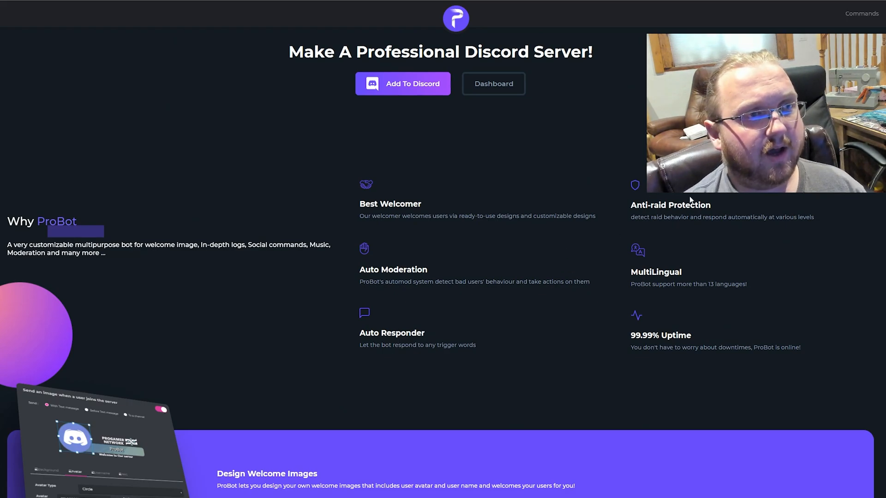
mouse_move(394, 225)
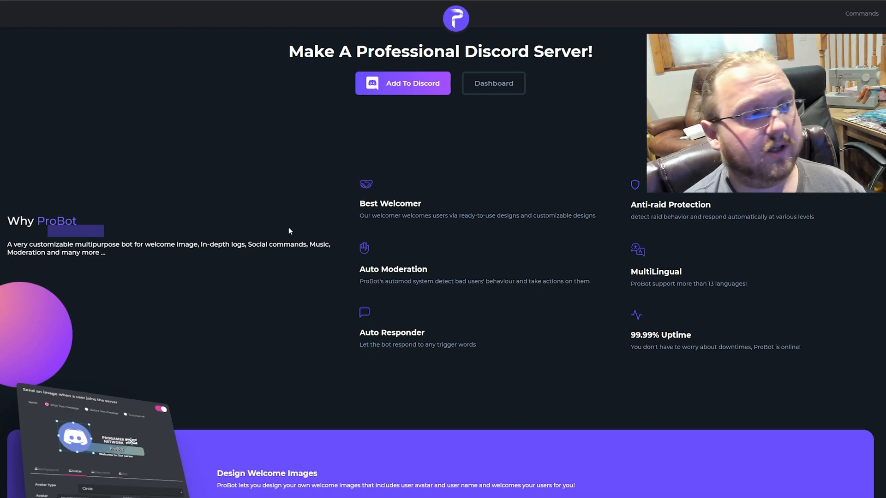
scroll(down, 3)
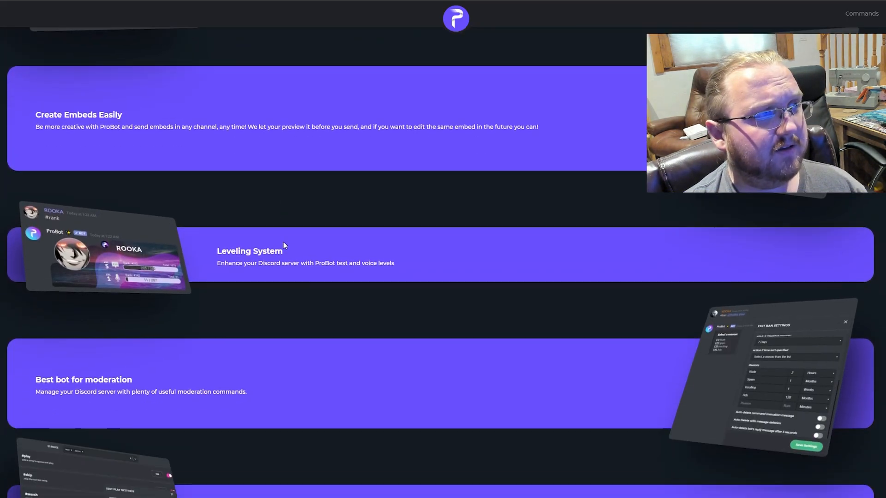
scroll(down, 3)
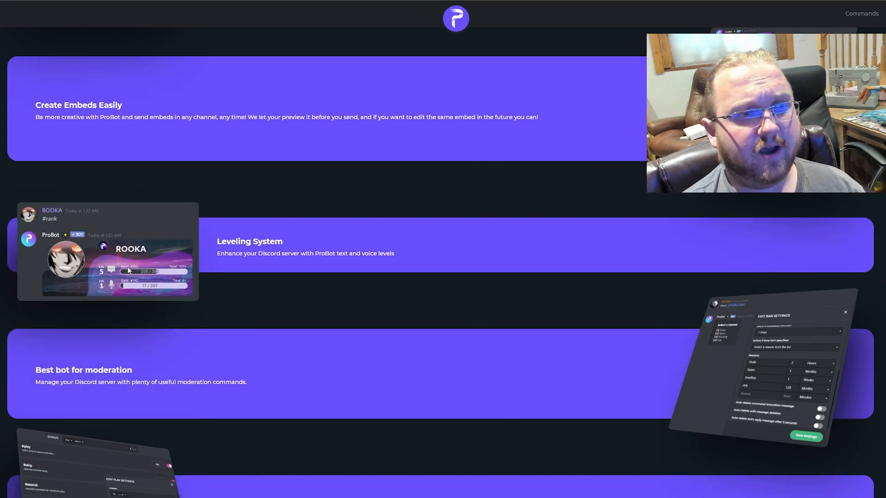
scroll(down, 3)
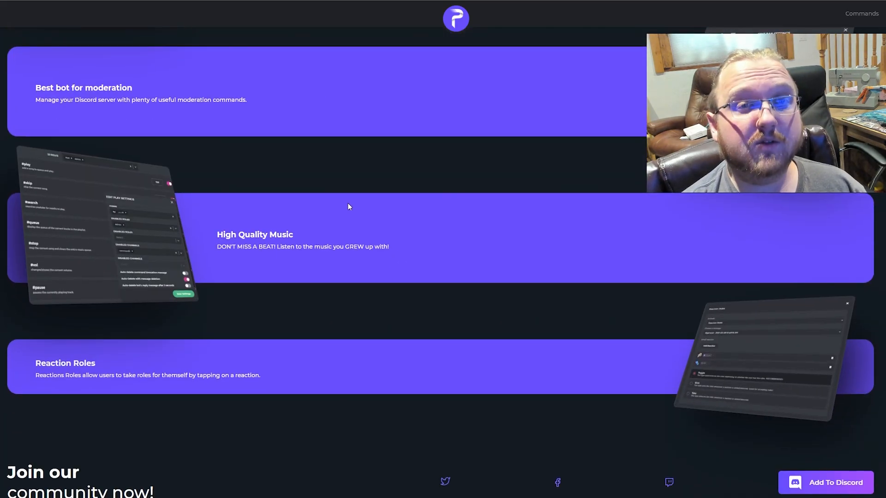
scroll(down, 3)
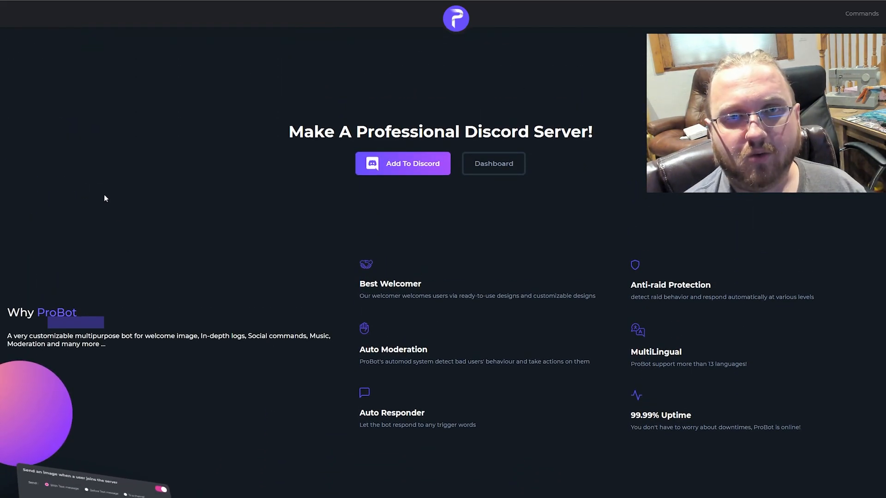
mouse_move(446, 78)
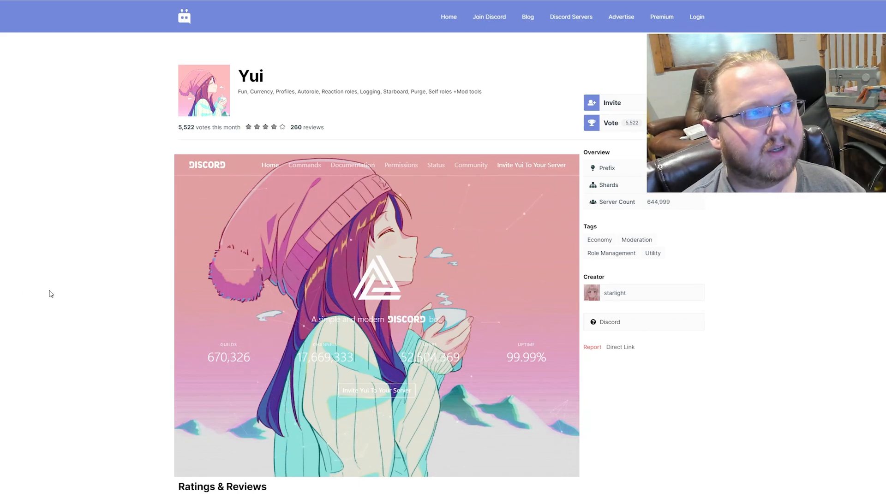
scroll(down, 3)
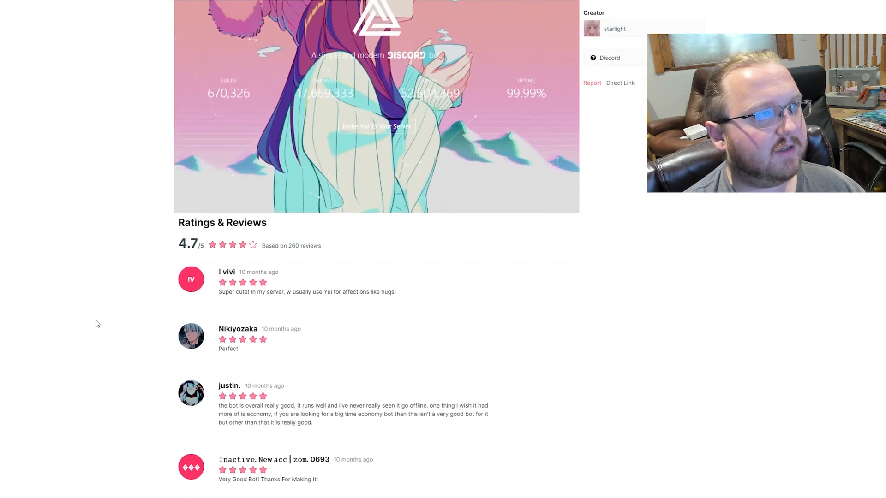
scroll(up, 3)
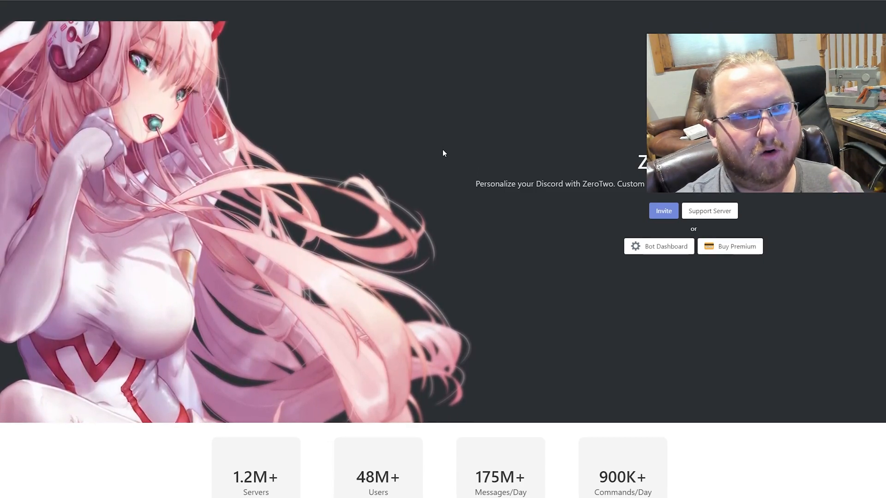
mouse_move(413, 173)
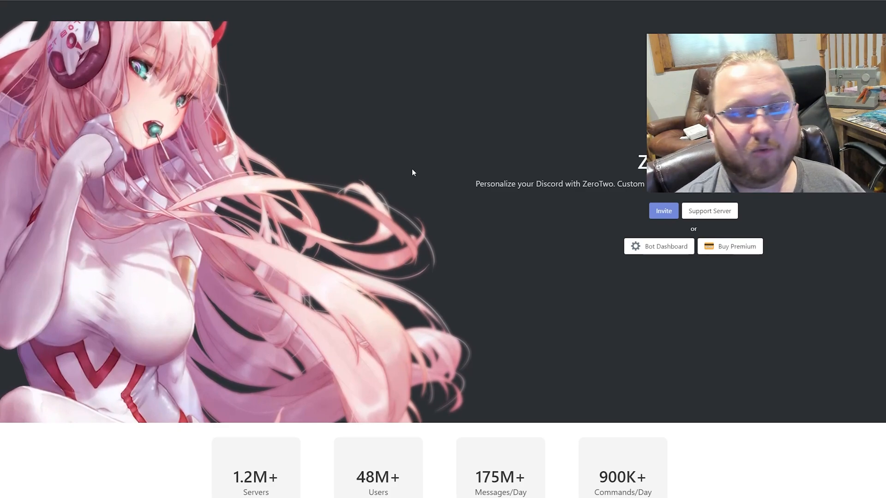
Scroll the ZeroTwo homepage through its feature sections to the dashboard preview and back up.
scroll(down, 3)
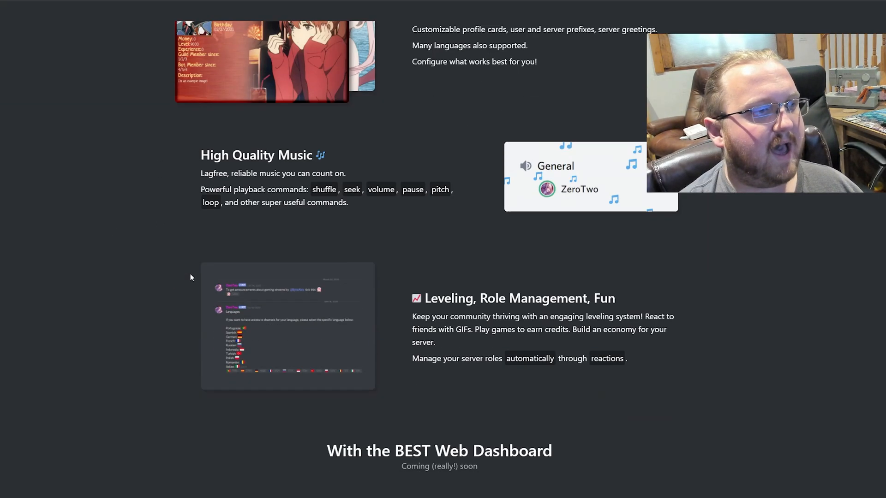
scroll(down, 3)
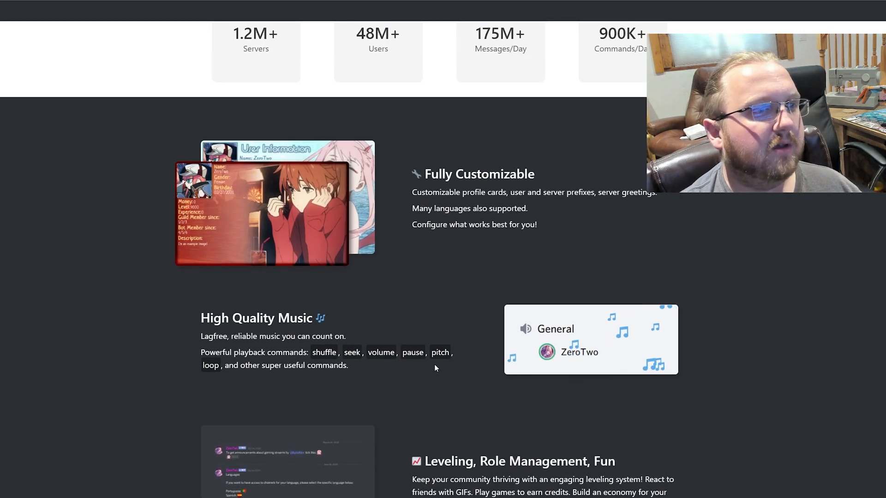
scroll(down, 3)
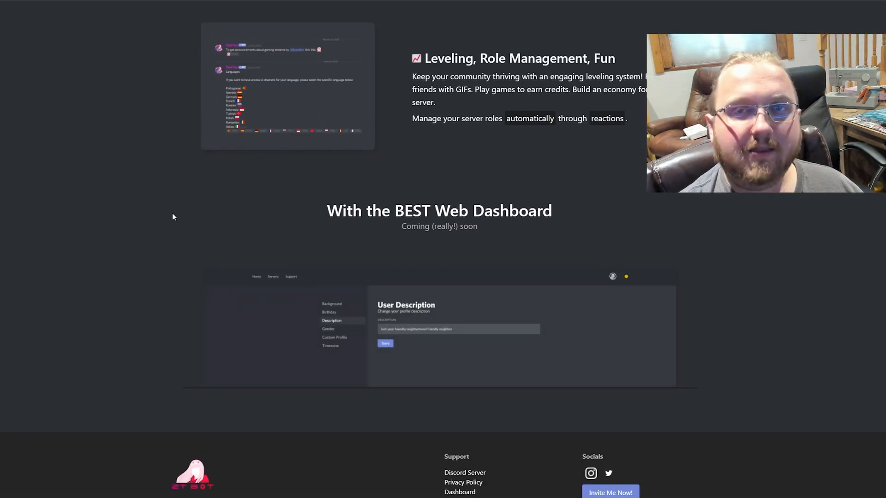
mouse_move(218, 314)
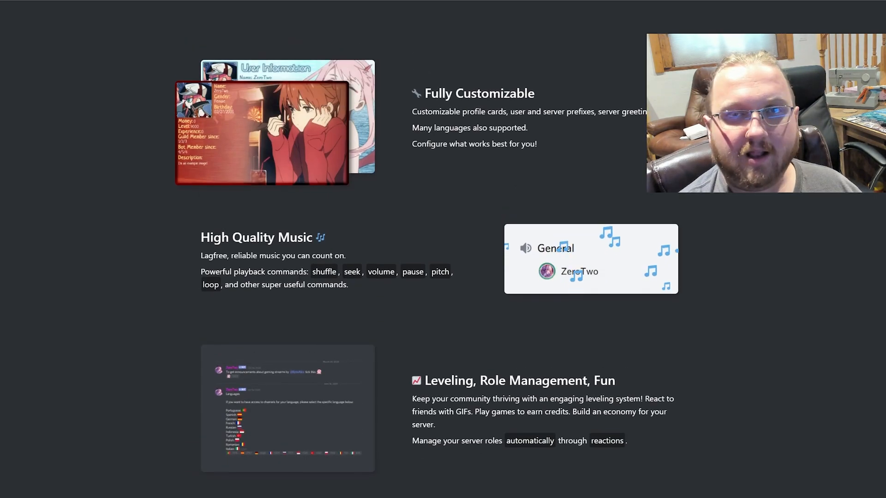
scroll(up, 3)
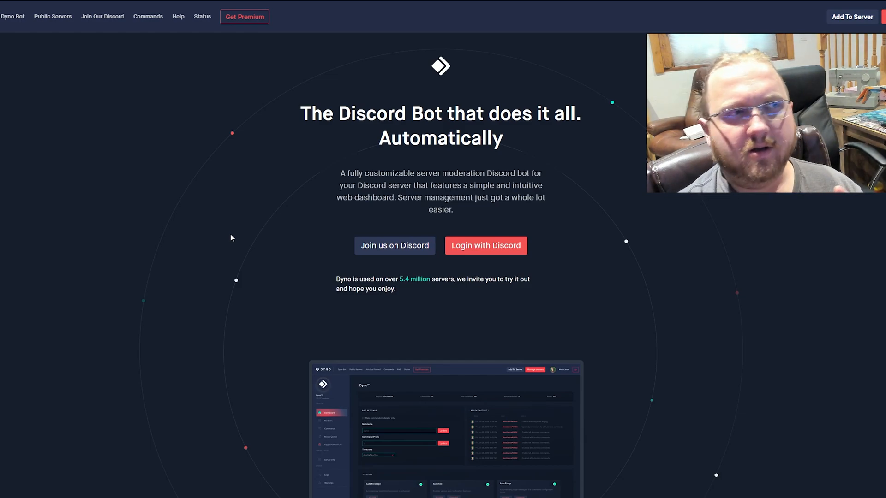
Scroll Dyno's homepage through Features and Getting Started to the footer, then back to the hero.
scroll(down, 3)
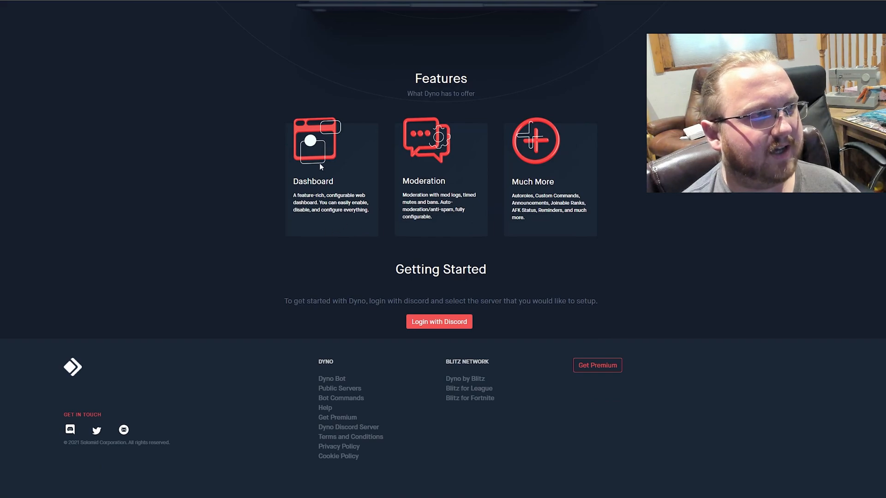
mouse_move(89, 34)
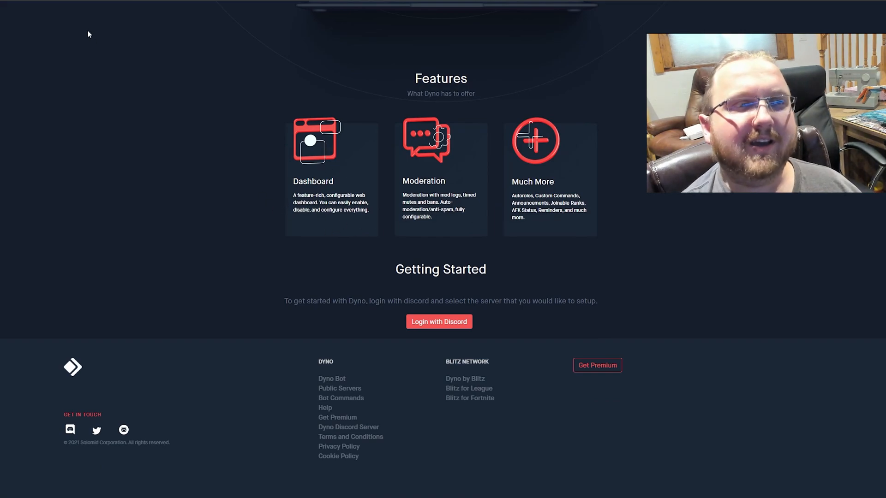
scroll(down, 3)
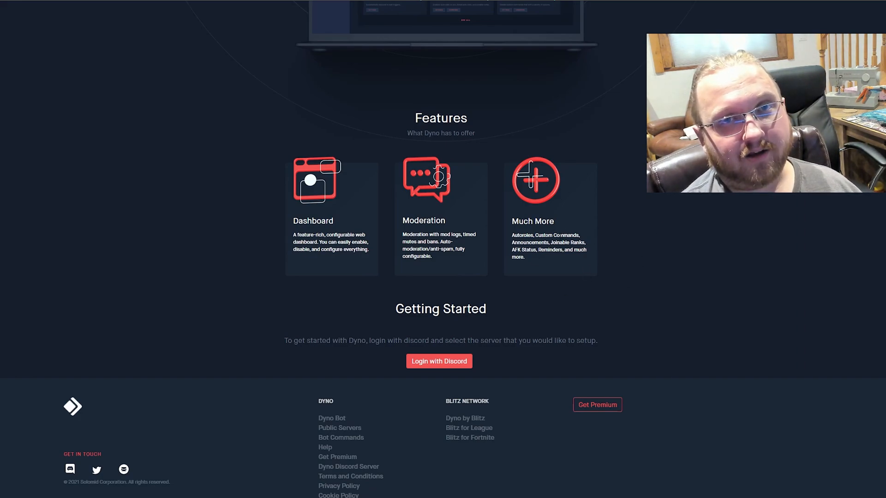
mouse_move(276, 306)
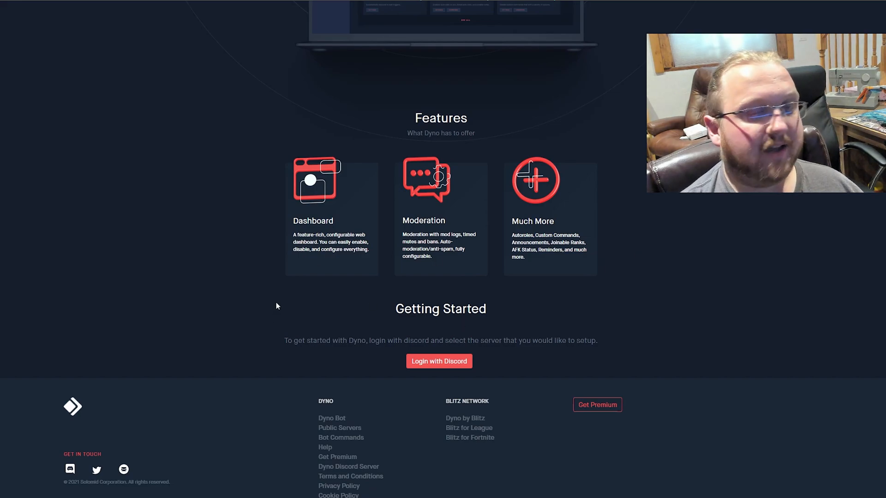
mouse_move(172, 276)
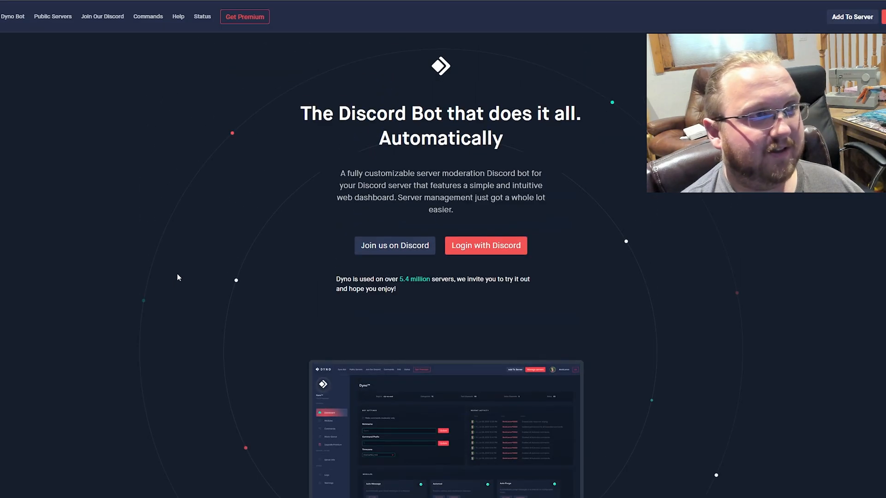
scroll(down, 3)
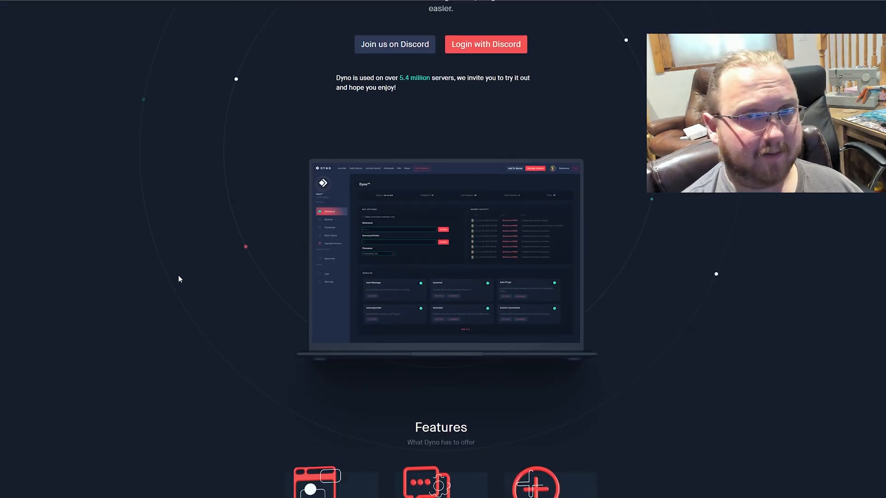
scroll(up, 3)
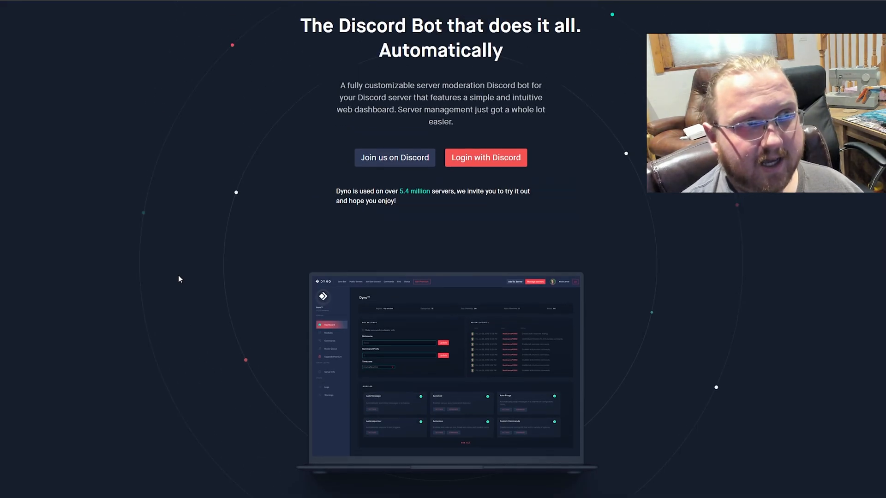
scroll(up, 3)
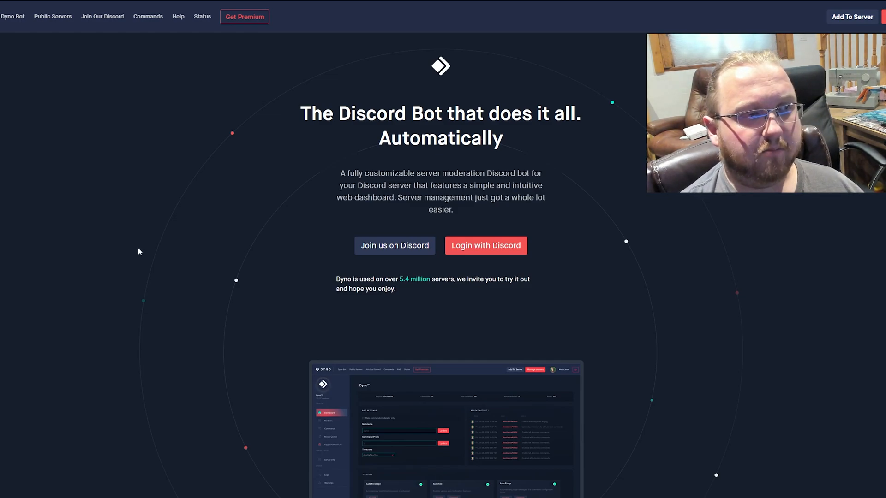
mouse_move(144, 251)
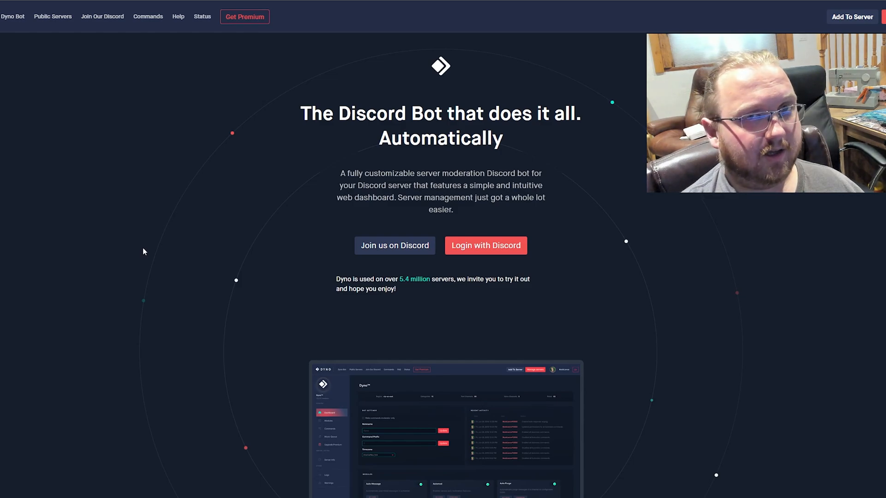
mouse_move(367, 94)
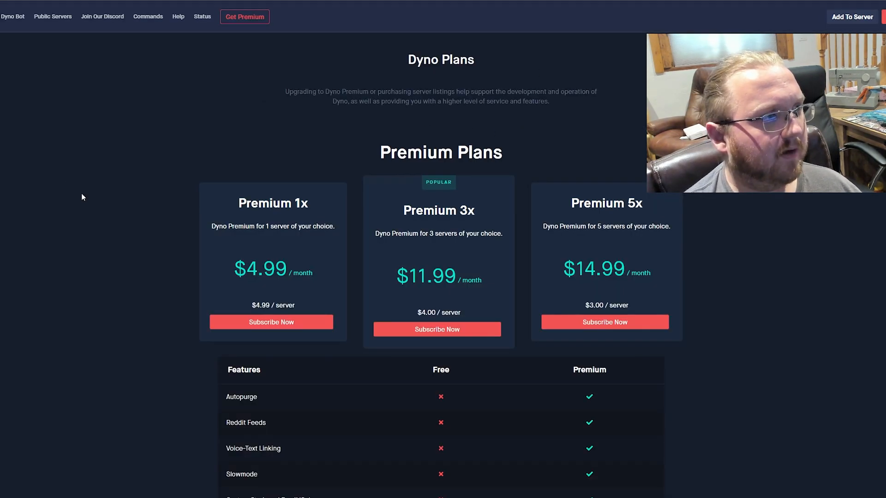
Scroll past Dyno's premium plan cards to the Free versus Premium feature comparison table.
scroll(down, 3)
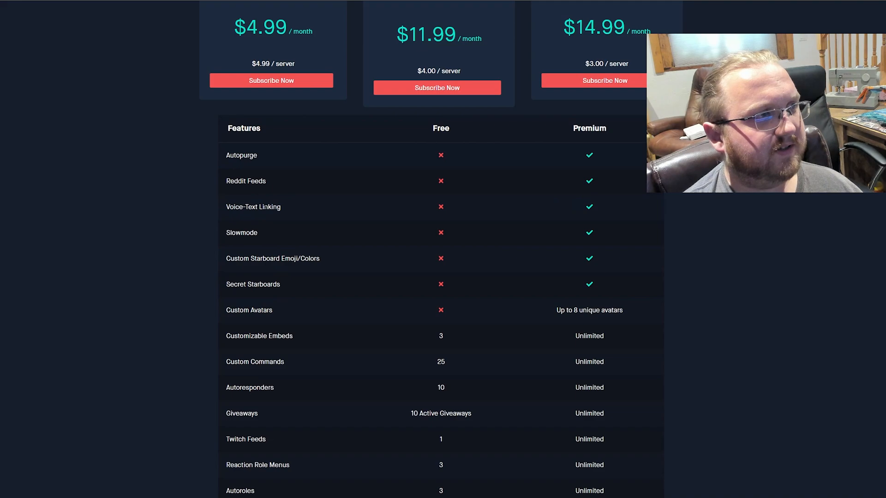
scroll(down, 3)
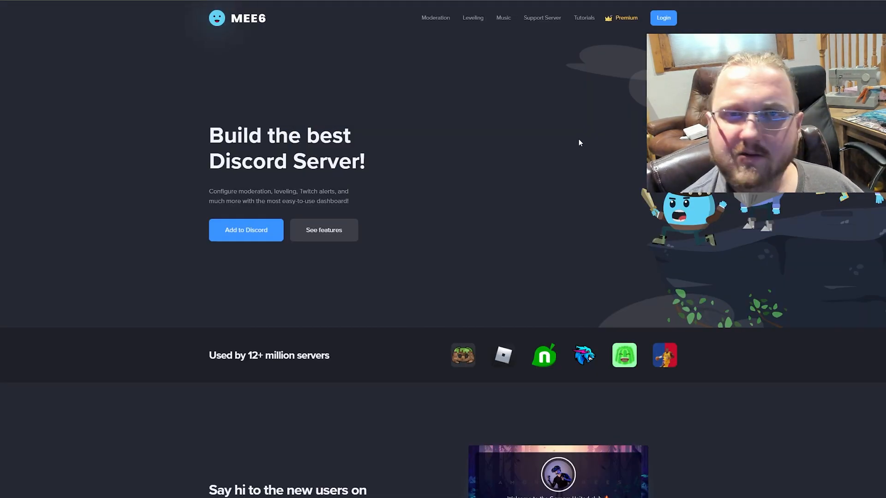
mouse_move(573, 187)
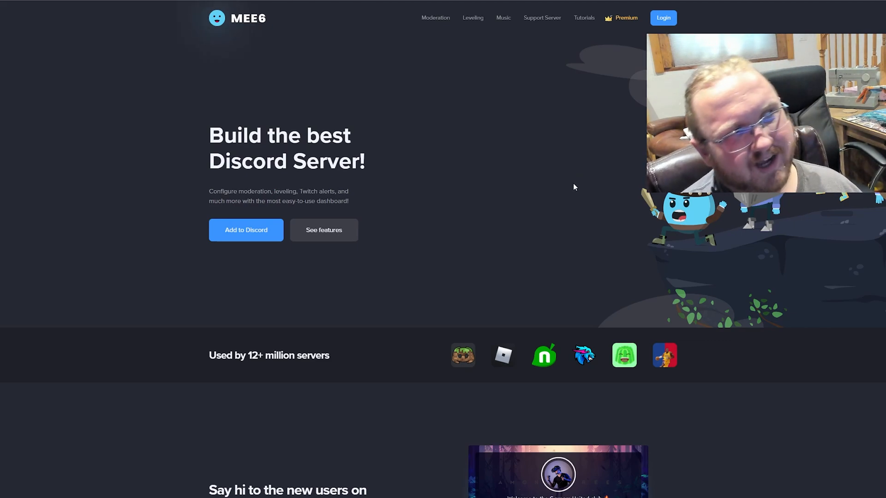
mouse_move(563, 227)
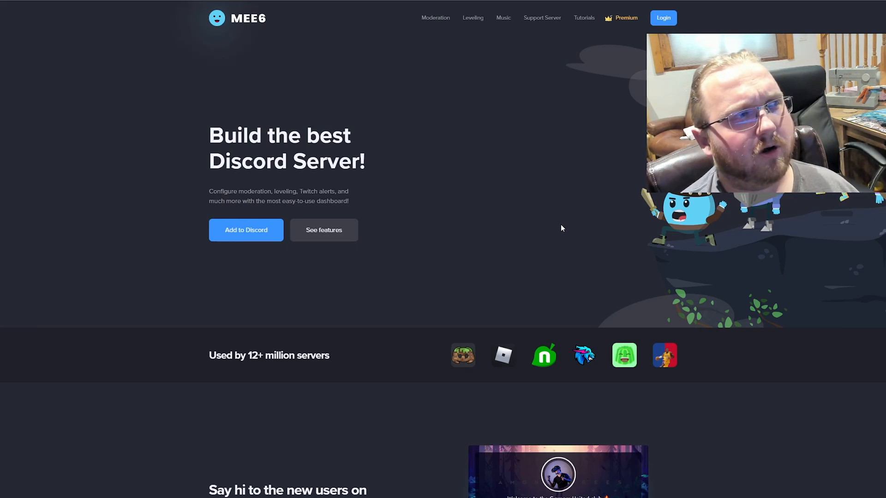
mouse_move(509, 263)
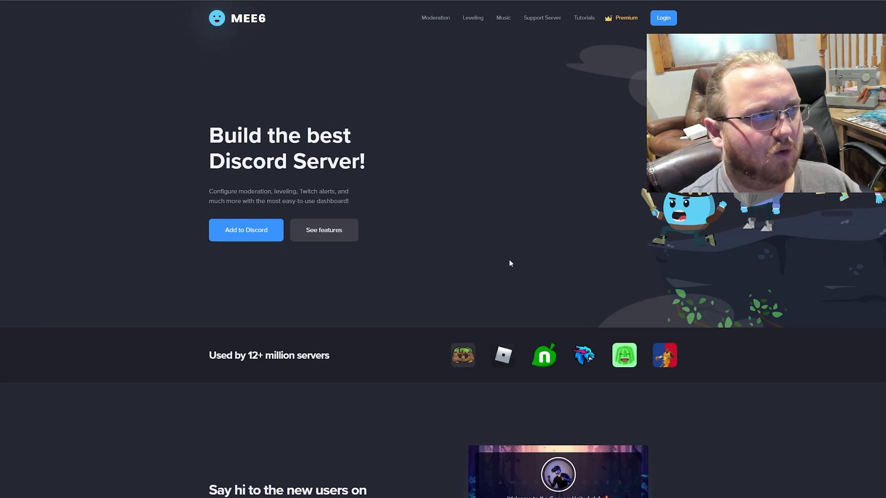
Scroll MEE6's homepage through welcome, custom commands and streaming alerts to Levels and XP.
scroll(down, 3)
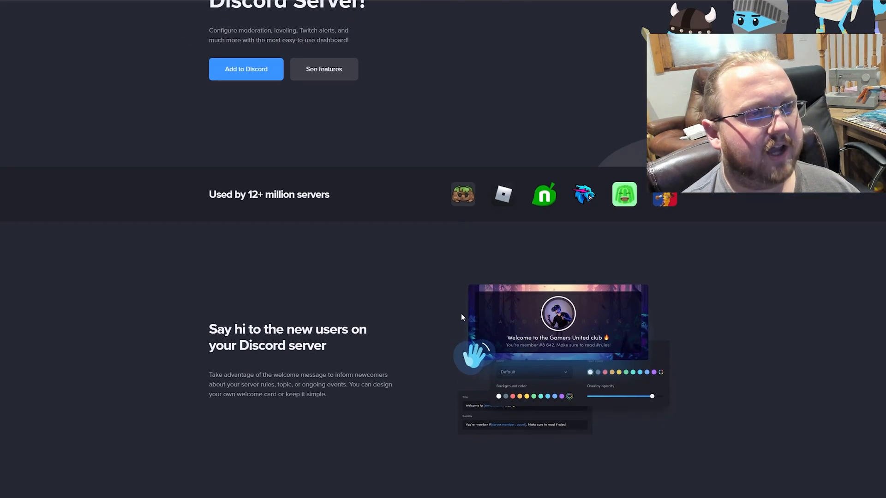
scroll(down, 3)
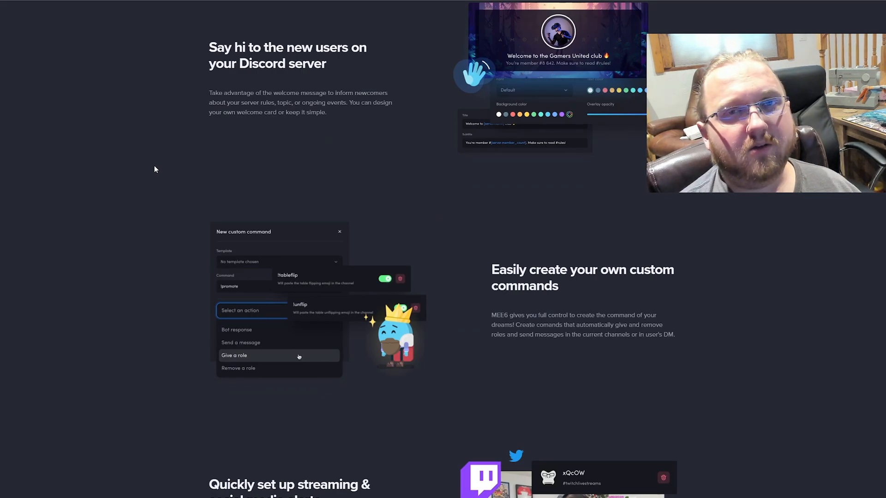
mouse_move(82, 127)
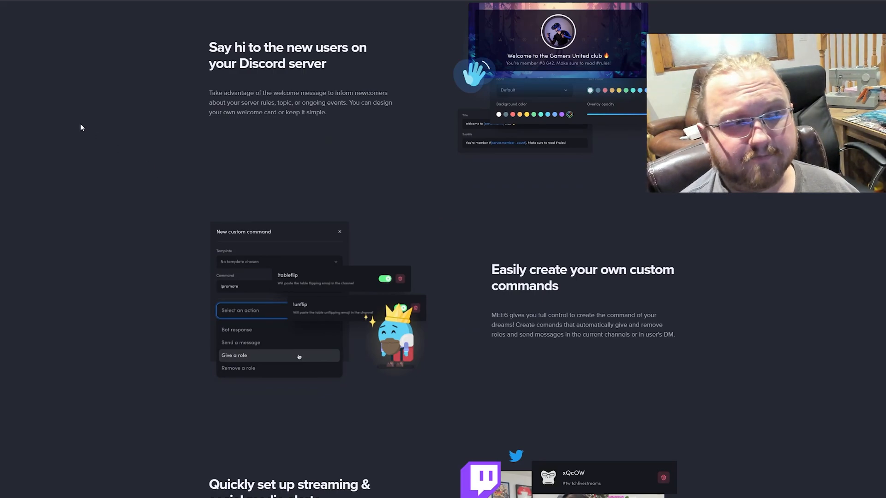
scroll(down, 3)
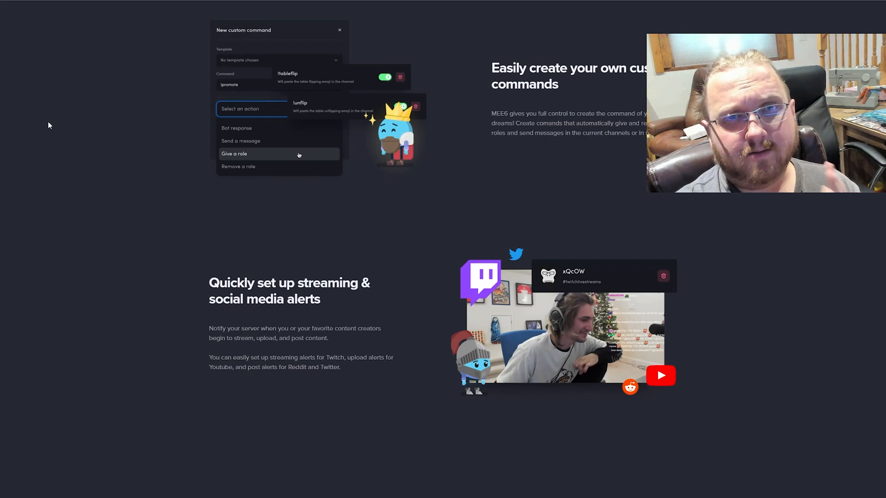
scroll(down, 3)
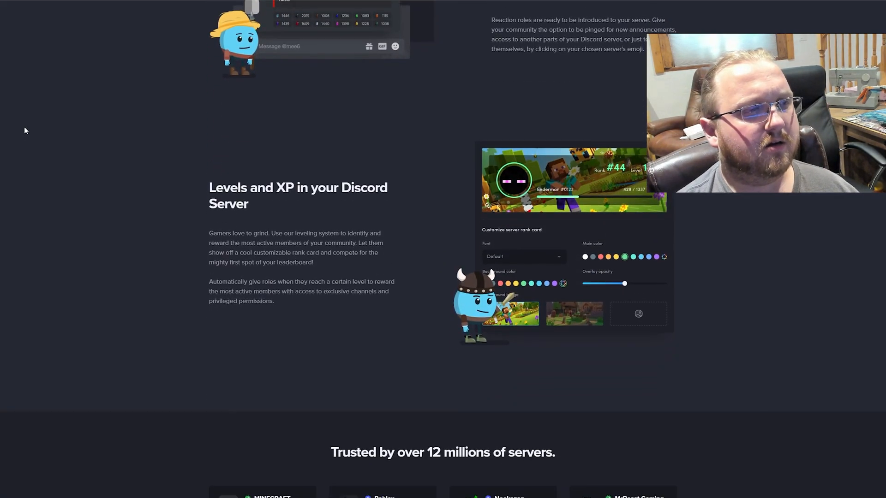
scroll(down, 3)
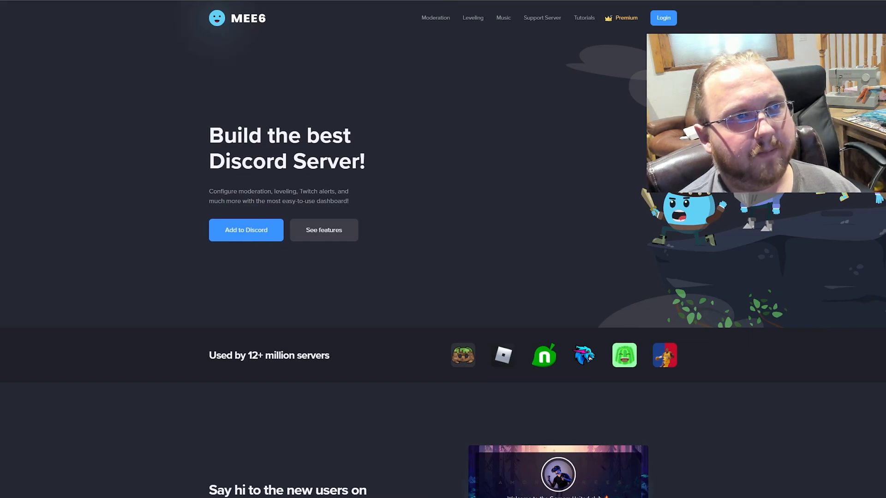
mouse_move(569, 93)
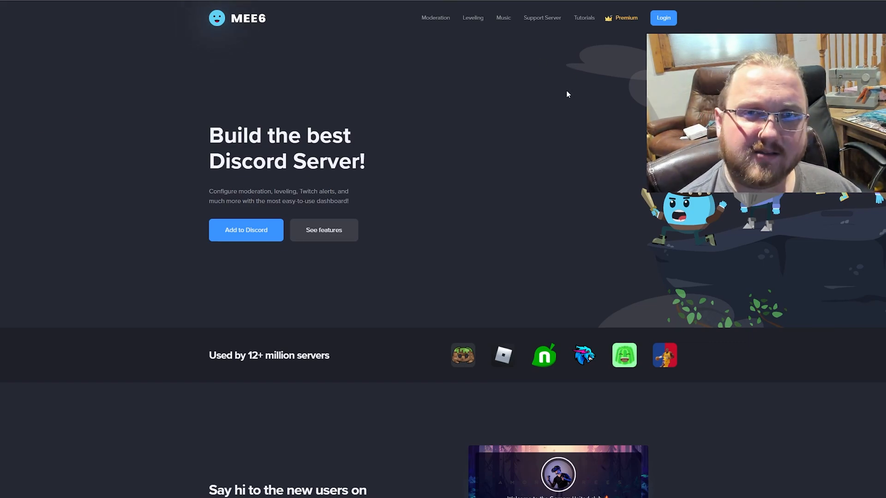
mouse_move(559, 107)
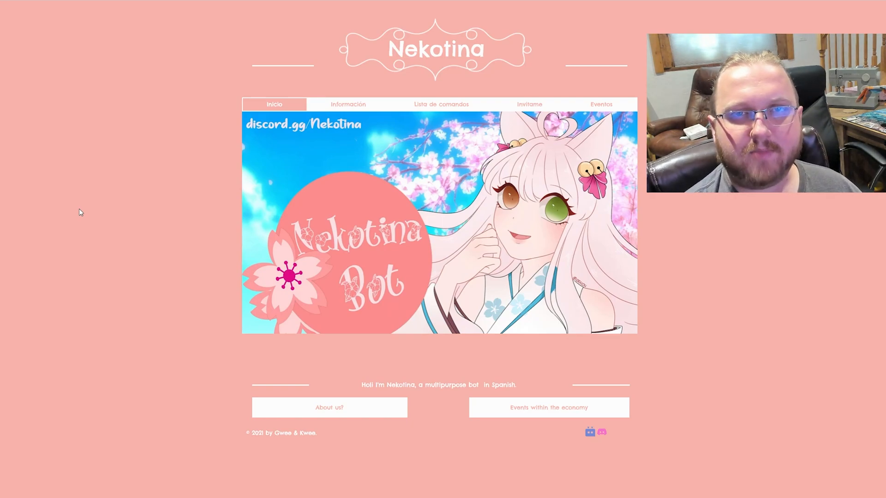
mouse_move(170, 233)
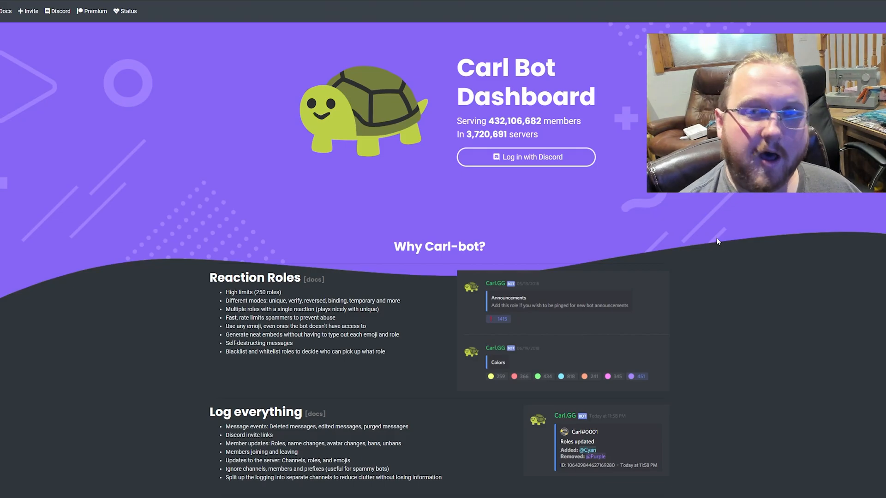
Scroll Carl-bot's 'Why Carl-bot?' sections covering logging, automod and moderation.
scroll(down, 3)
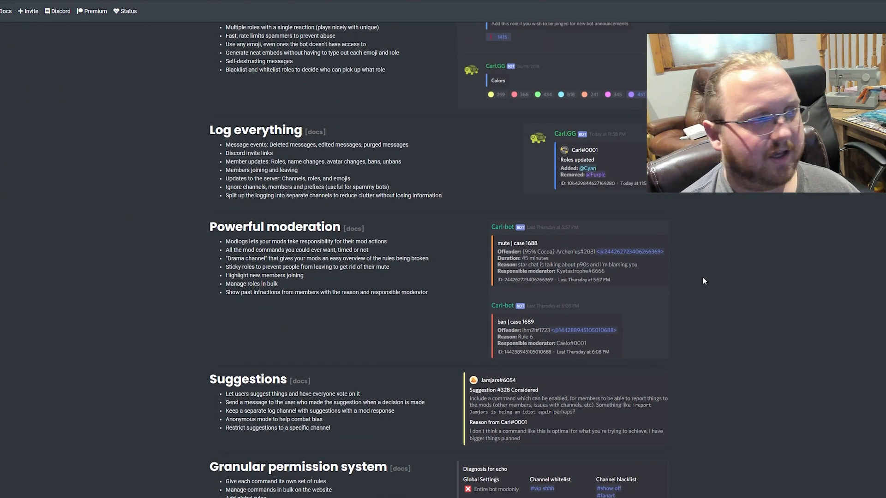
scroll(up, 3)
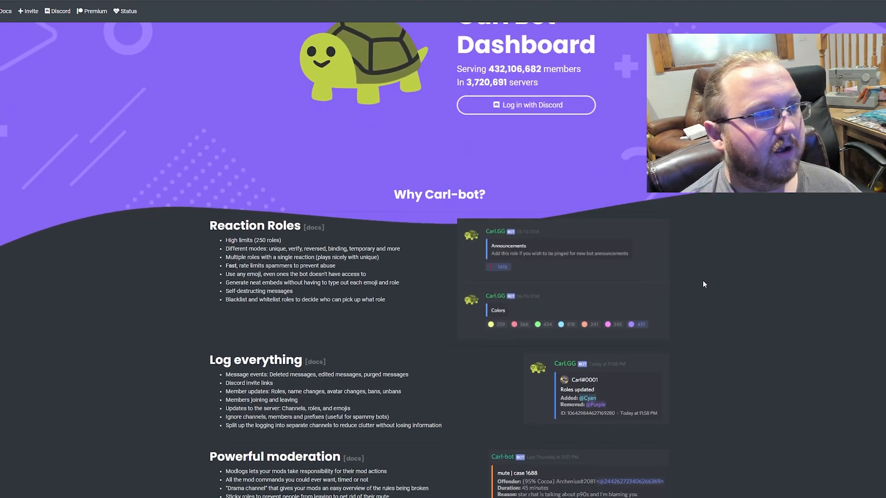
scroll(down, 3)
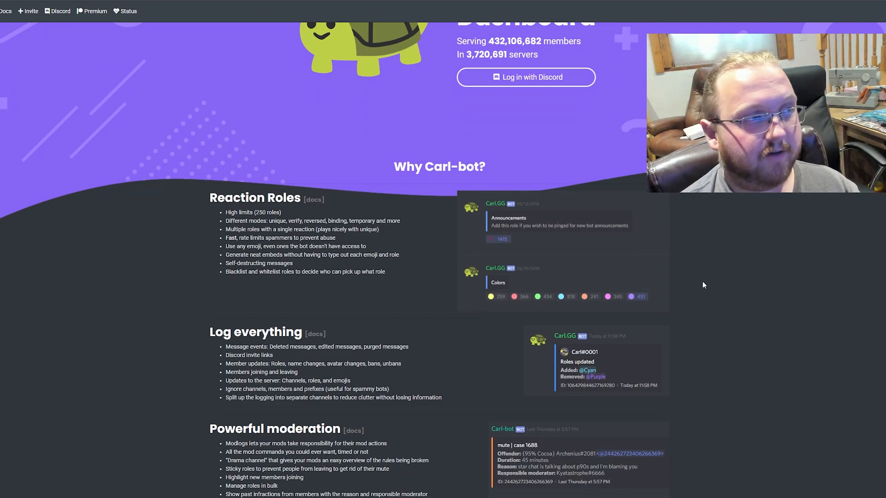
scroll(down, 3)
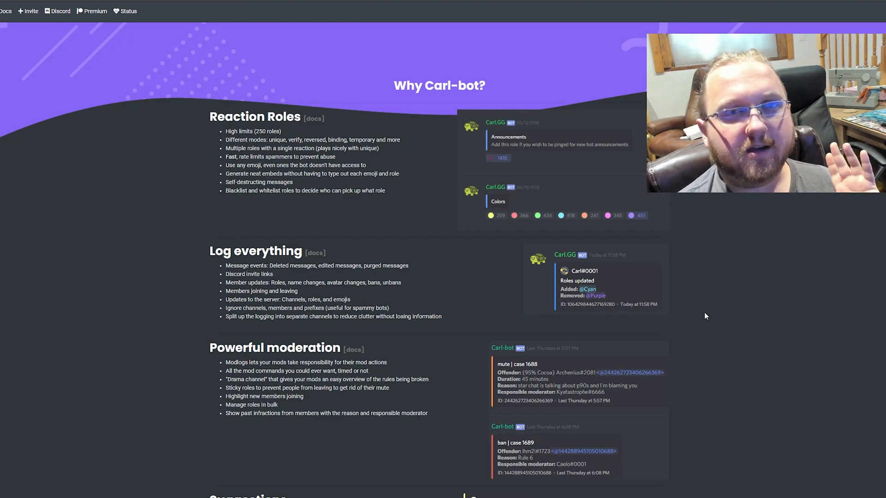
scroll(down, 3)
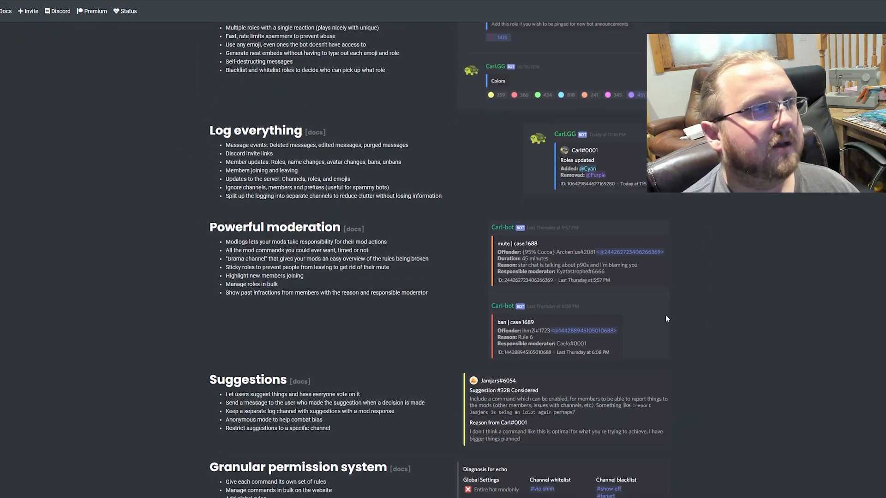
scroll(down, 3)
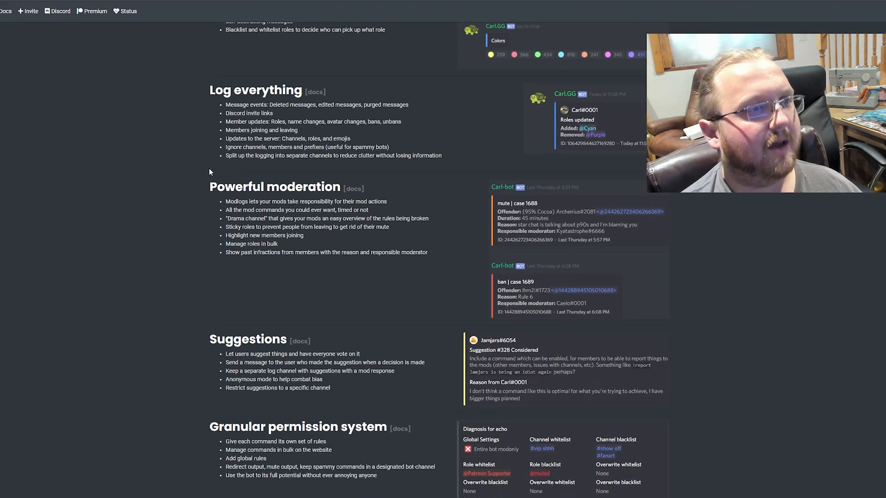
mouse_move(181, 266)
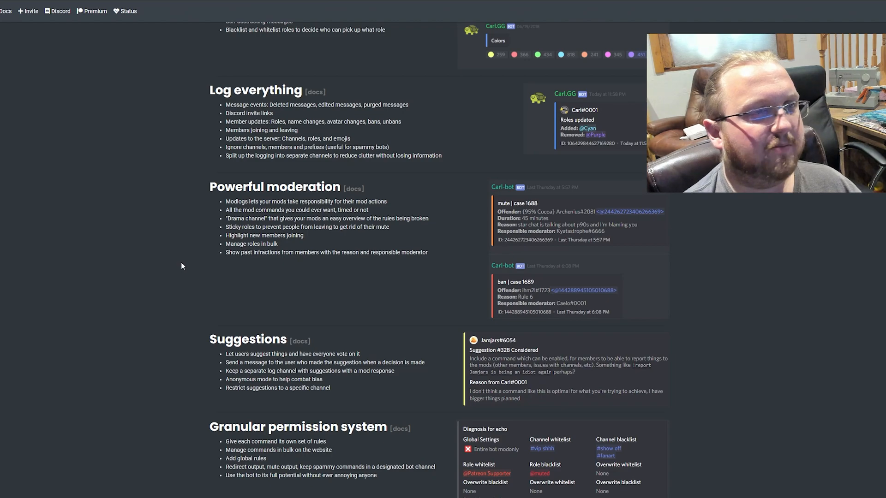
Continue through custom commands, welcome messages and user engagement, then back toward the top.
scroll(down, 3)
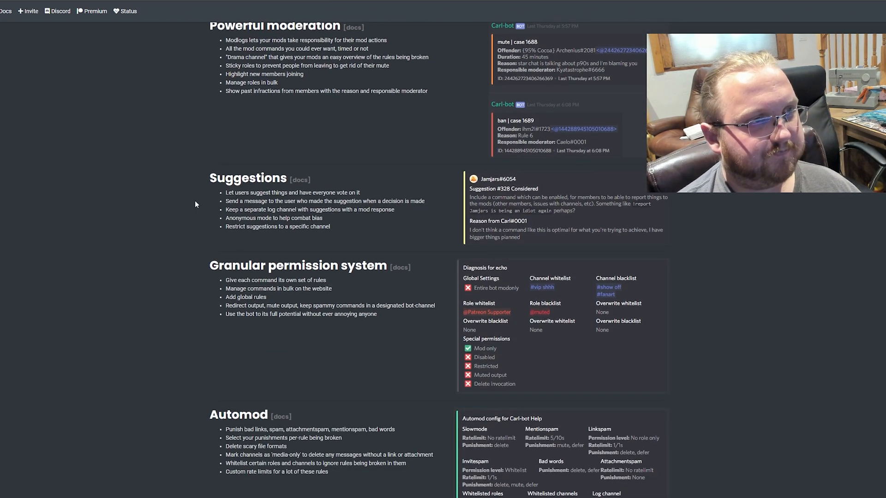
mouse_move(225, 306)
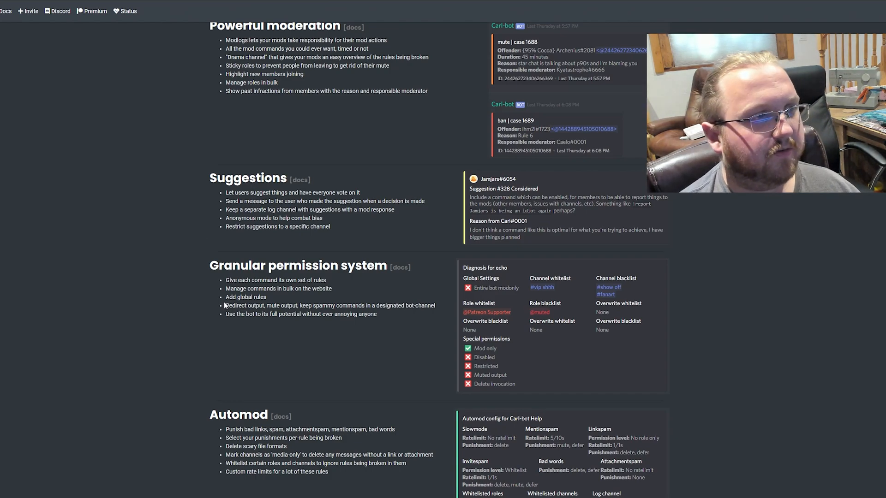
scroll(down, 3)
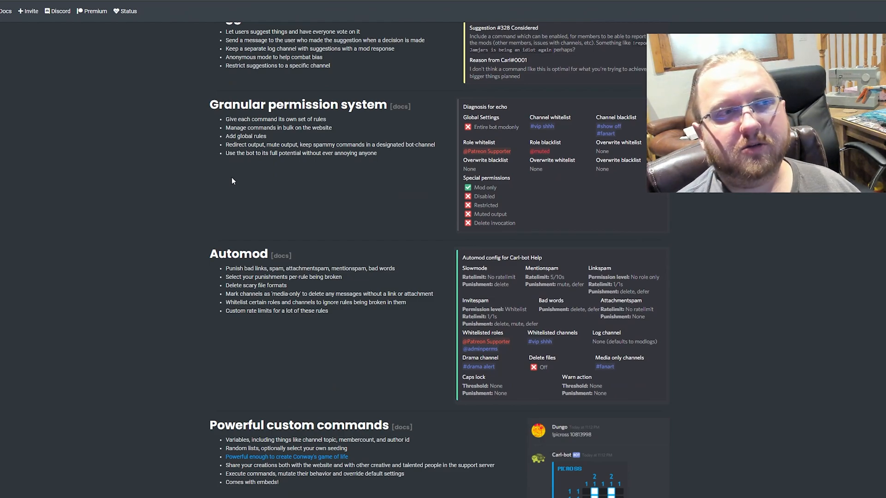
mouse_move(575, 200)
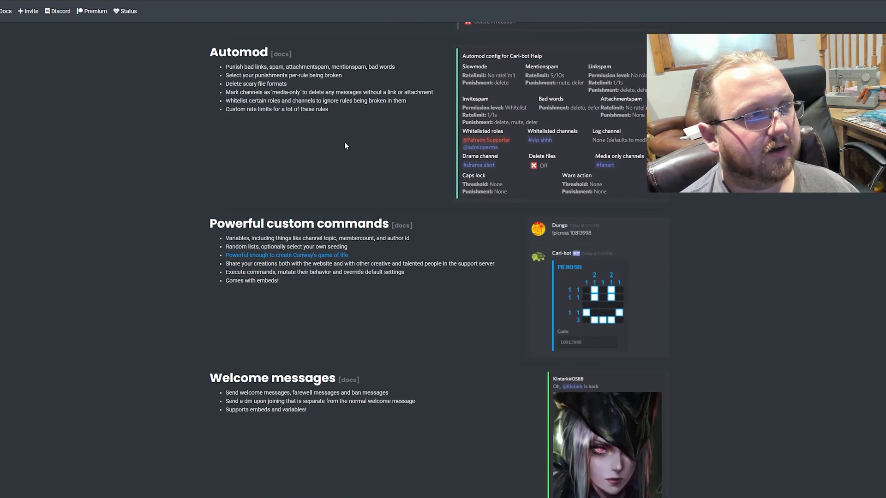
scroll(down, 3)
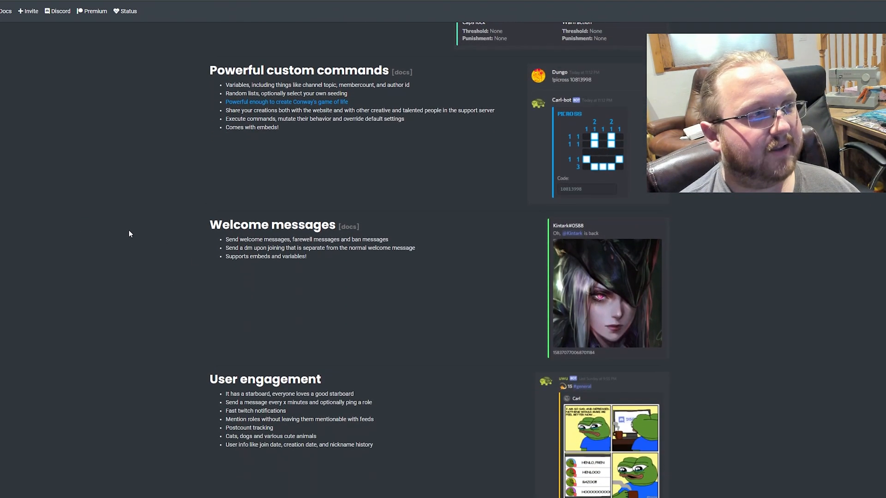
scroll(down, 3)
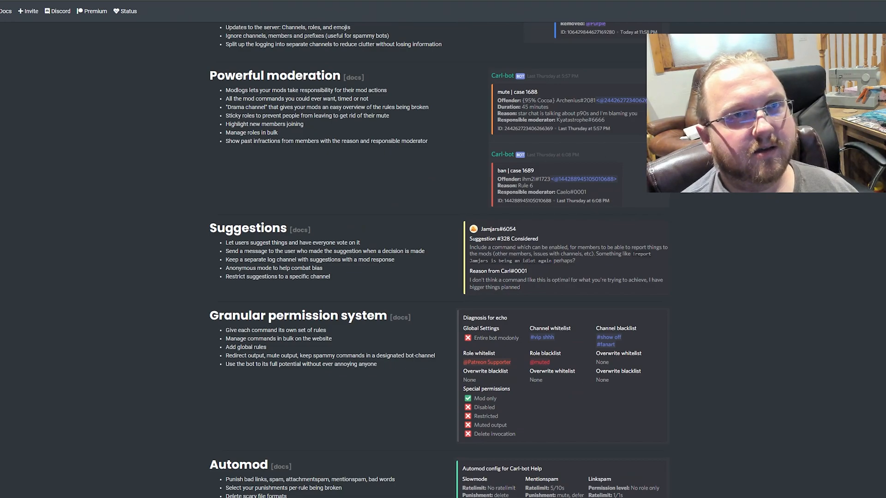
scroll(up, 3)
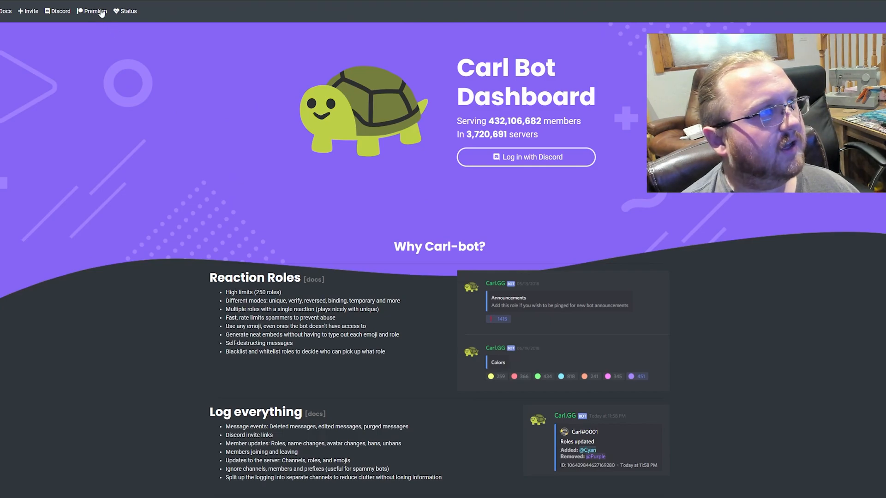
Go to Carl-bot's Patreon page and expand the $5 Carlbot Premium tier's full perk list.
click(94, 11)
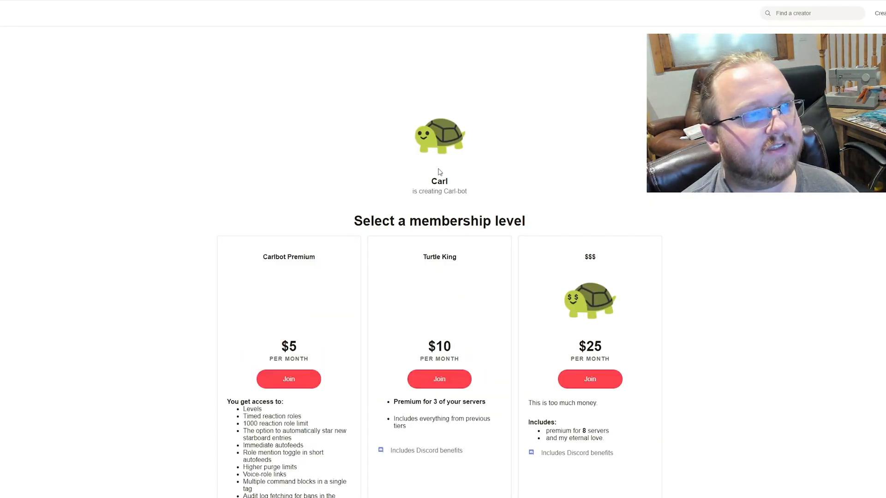
scroll(down, 3)
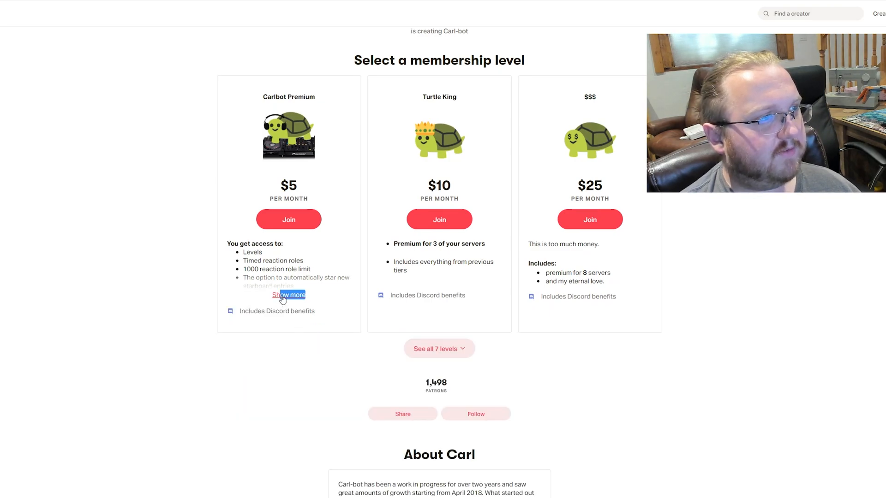
click(288, 295)
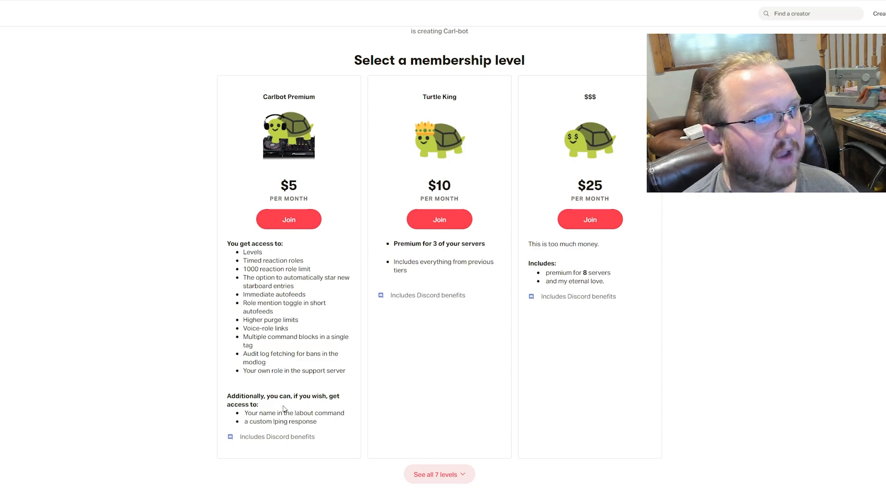
mouse_move(276, 366)
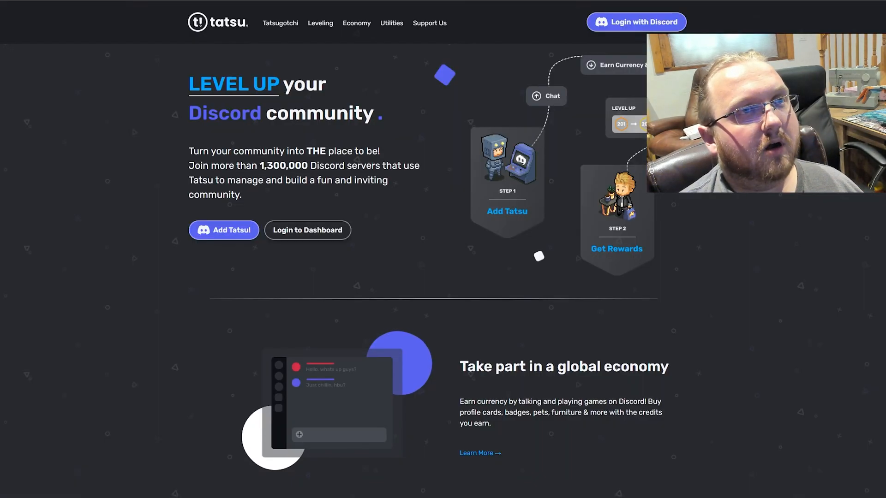
Scroll Tatsu's homepage through economy, pets, houses, profile cards, stores and leaderboards.
scroll(down, 3)
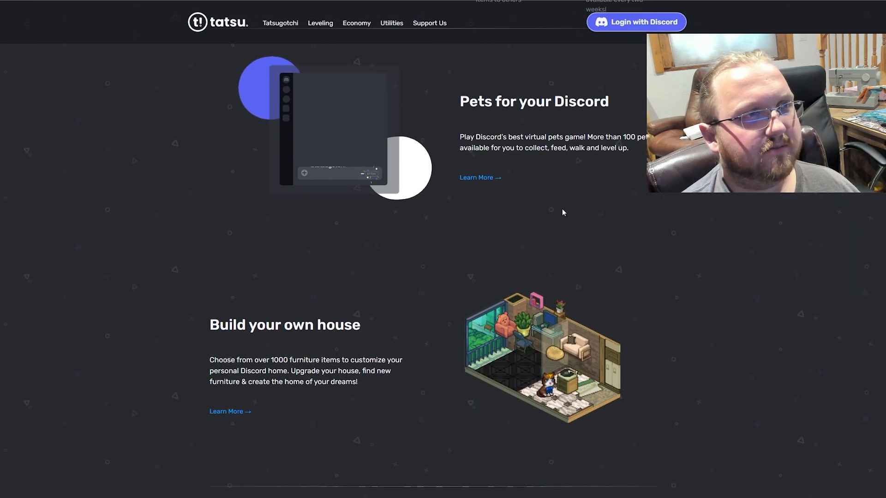
scroll(down, 3)
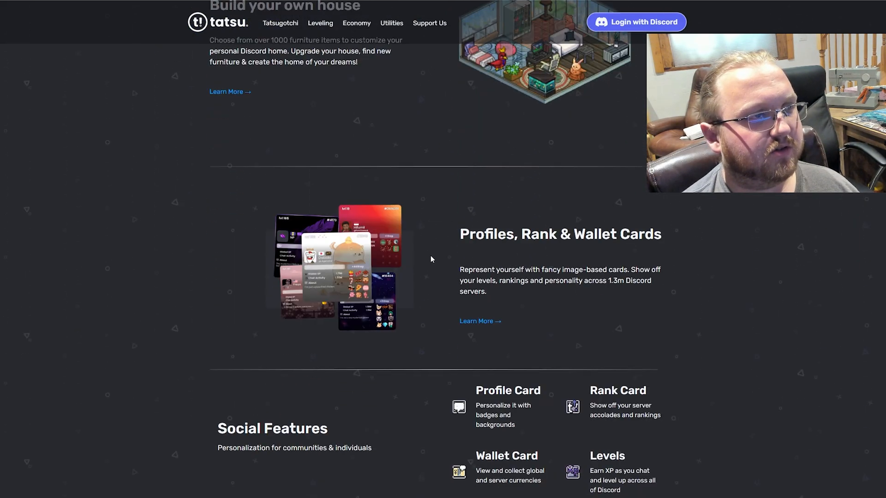
scroll(down, 3)
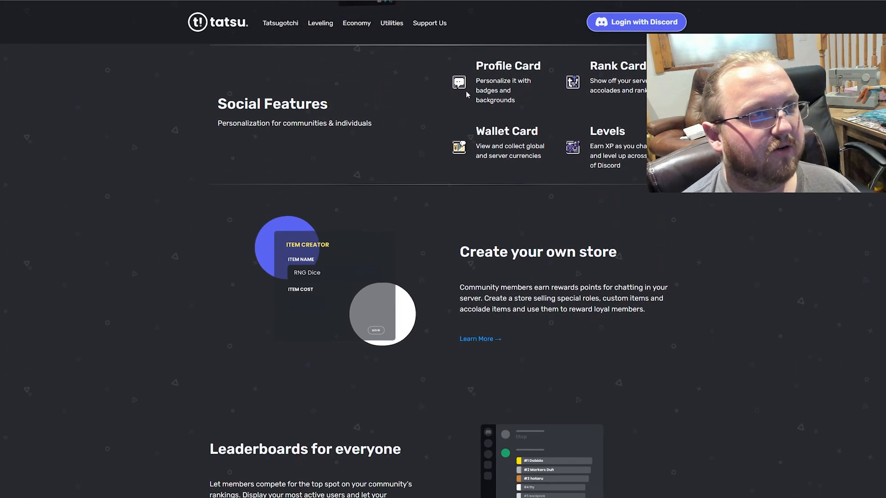
scroll(down, 3)
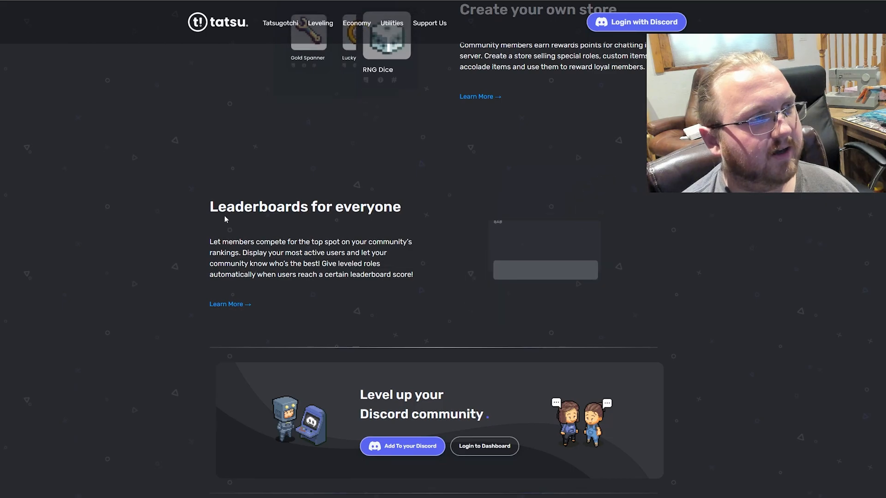
scroll(down, 3)
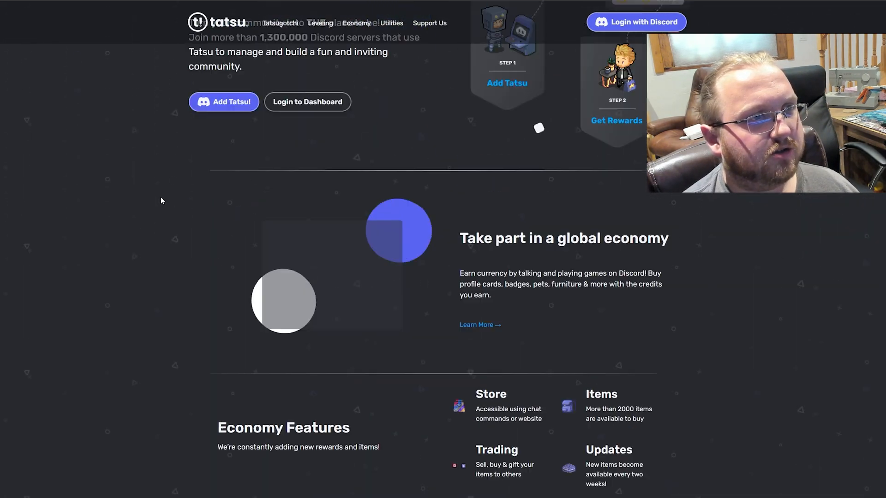
scroll(up, 3)
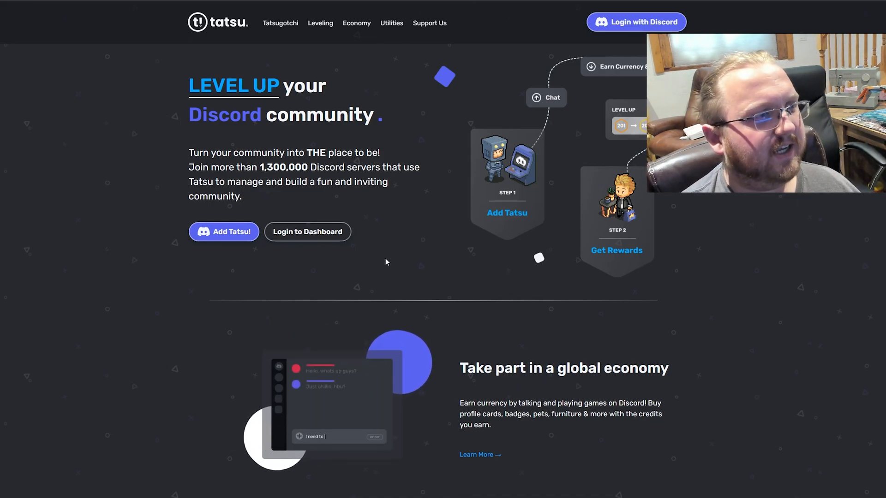
scroll(down, 3)
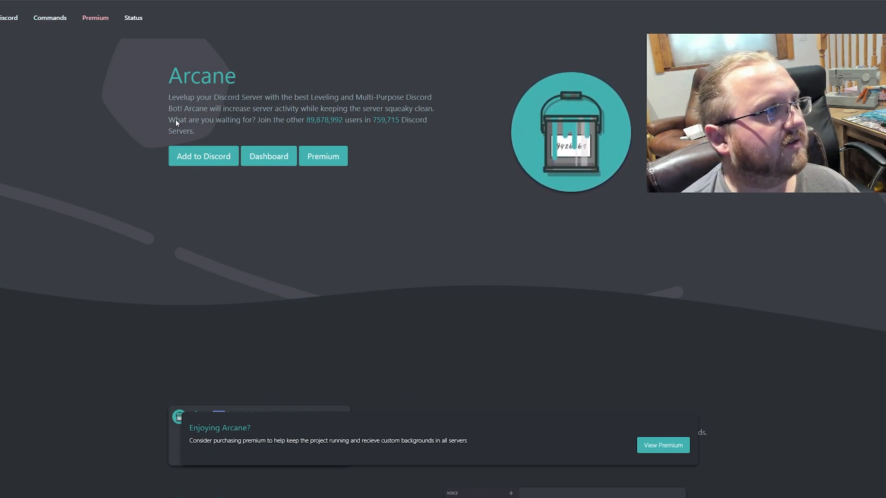
Scroll Arcane's feature list from leveling and reaction roles to Custom Commands, then back up.
scroll(down, 3)
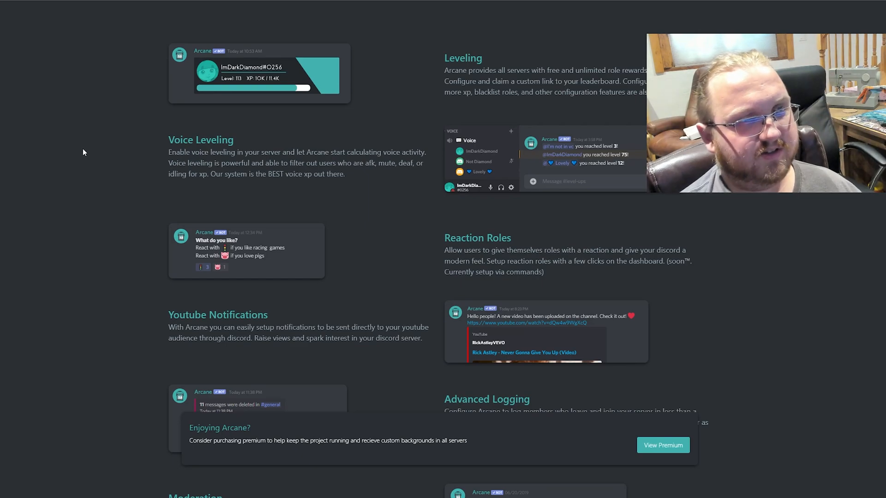
scroll(down, 3)
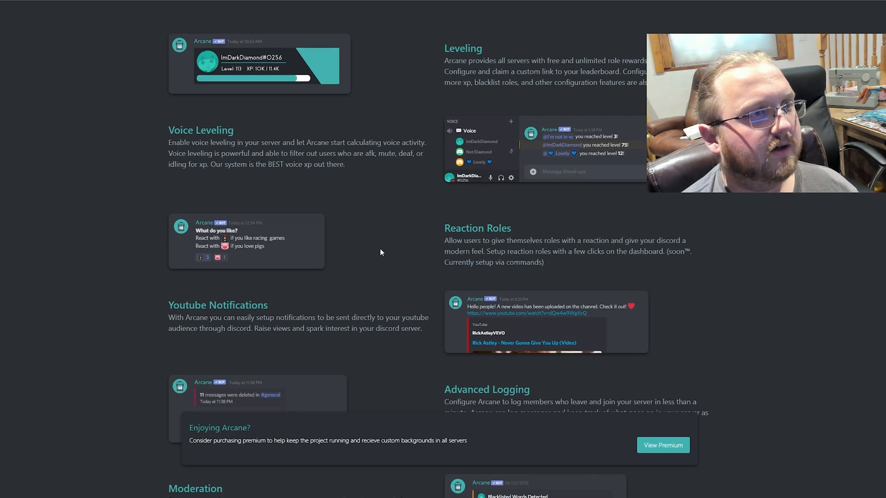
scroll(down, 3)
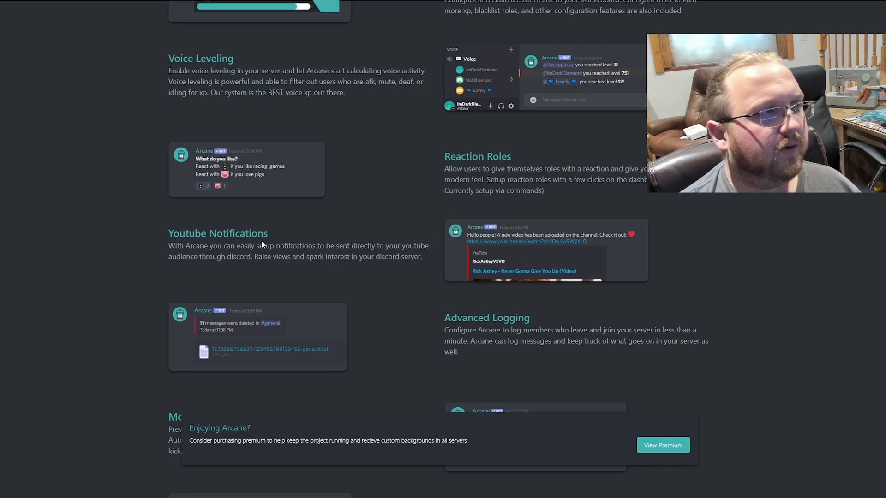
scroll(down, 3)
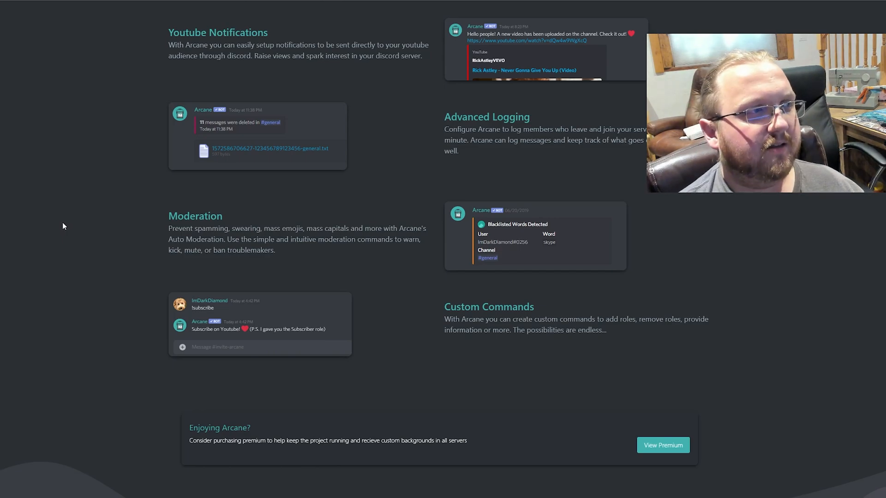
mouse_move(366, 244)
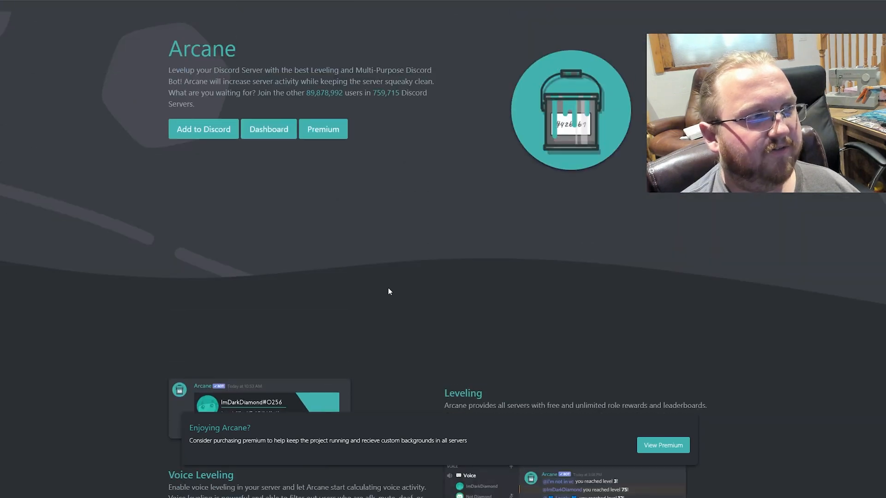
scroll(down, 3)
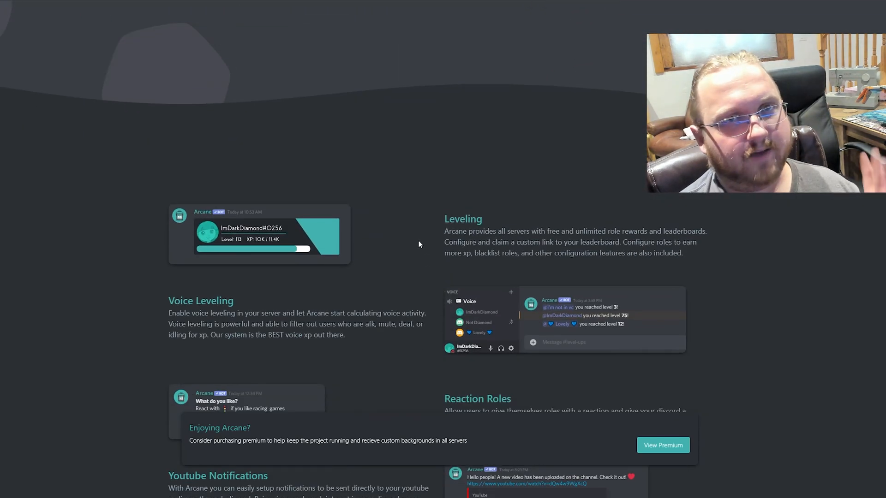
mouse_move(228, 271)
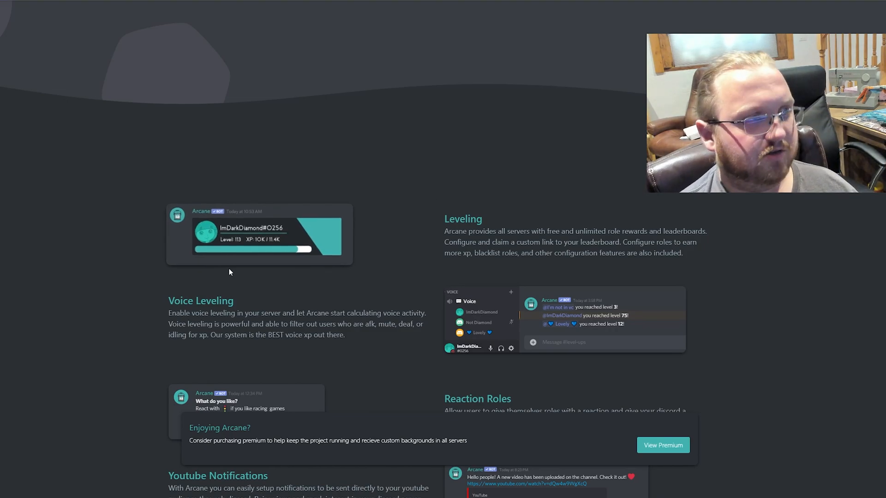
scroll(up, 3)
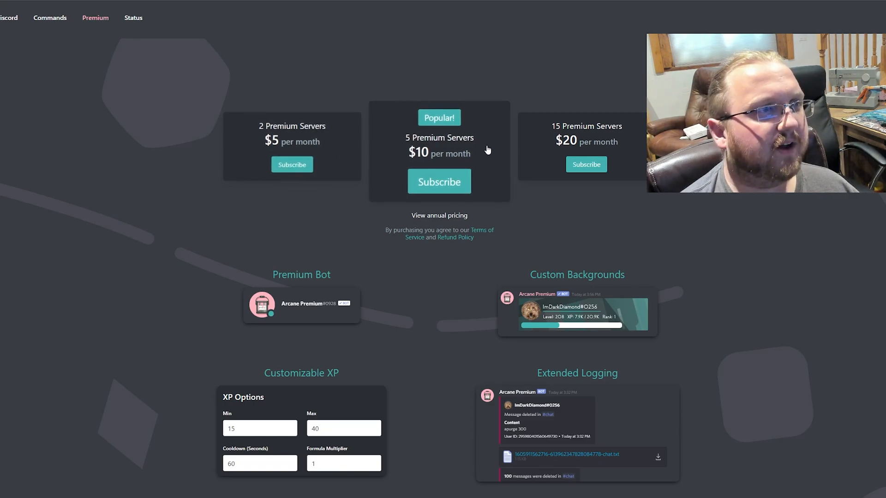
Scroll Arcane's Premium page through the perks and feature list below the 2, 5 and 15-server tiers.
scroll(down, 3)
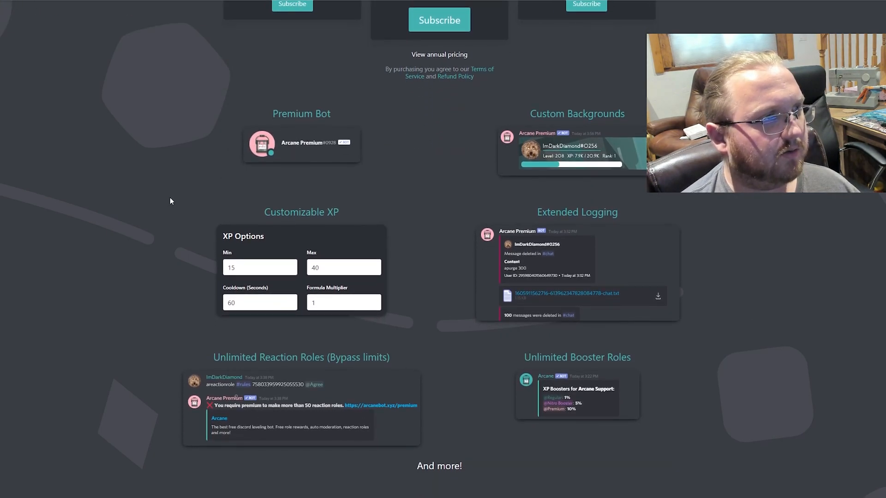
scroll(down, 3)
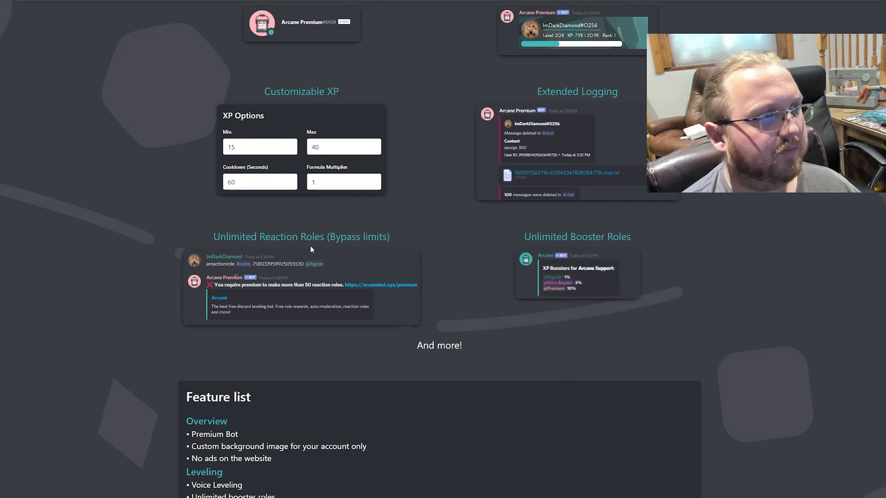
scroll(down, 3)
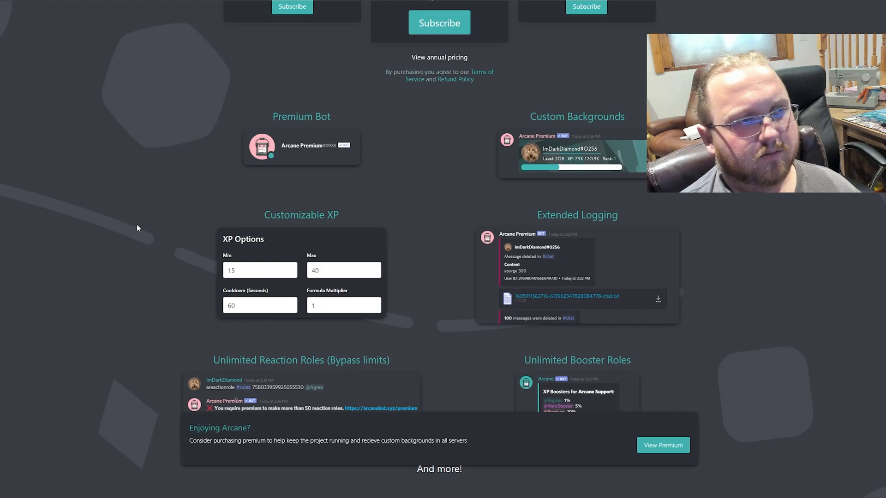
scroll(down, 3)
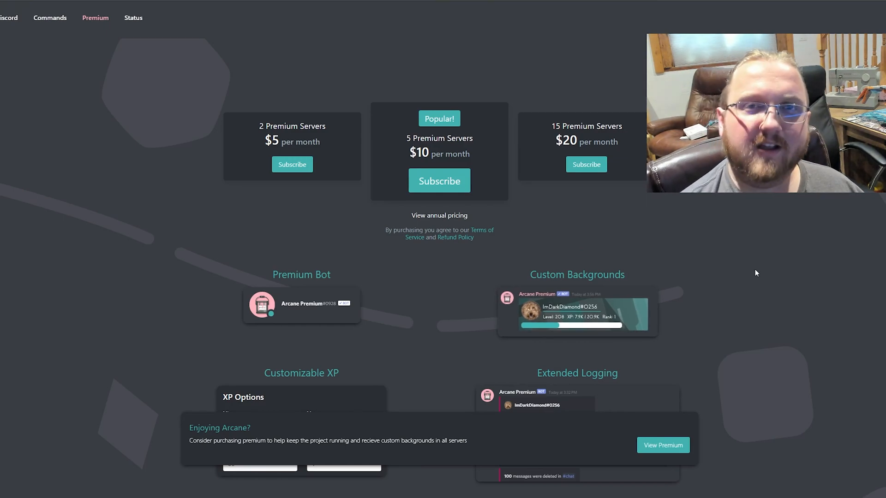
mouse_move(624, 46)
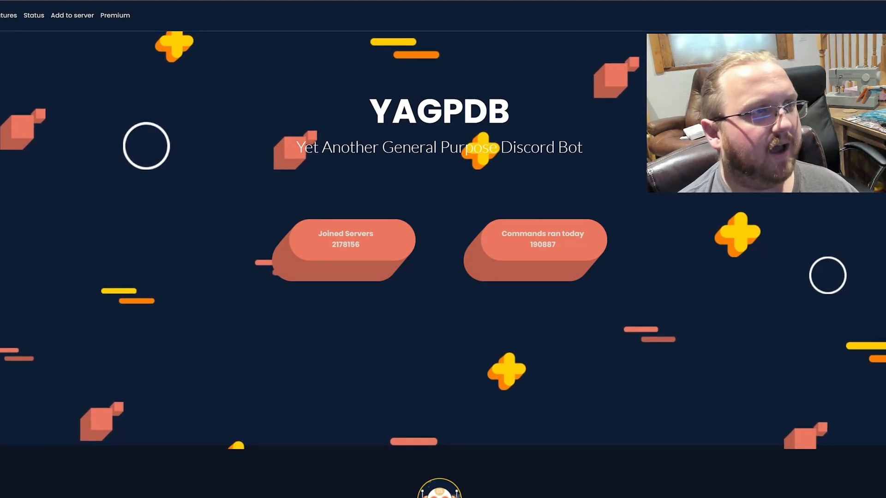
scroll(down, 3)
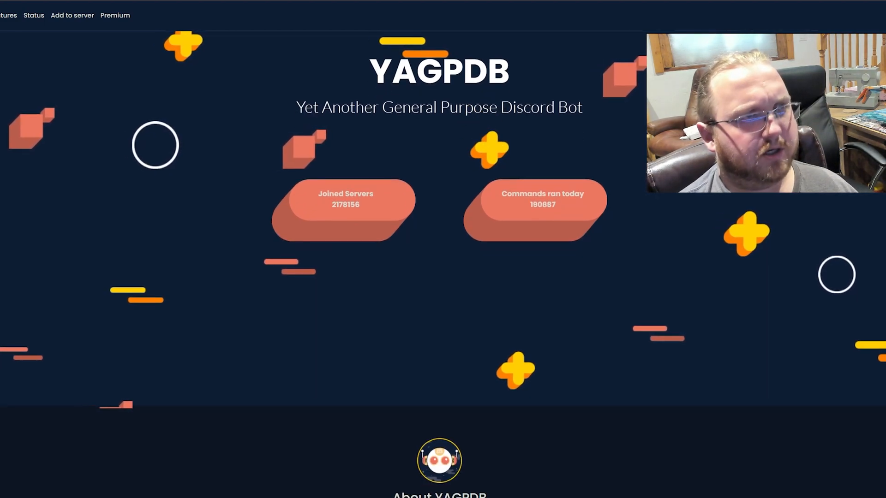
scroll(down, 3)
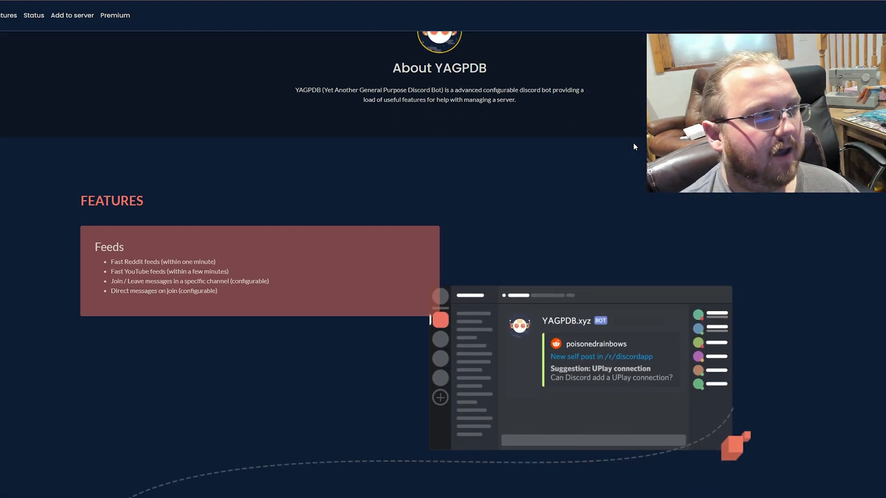
scroll(down, 3)
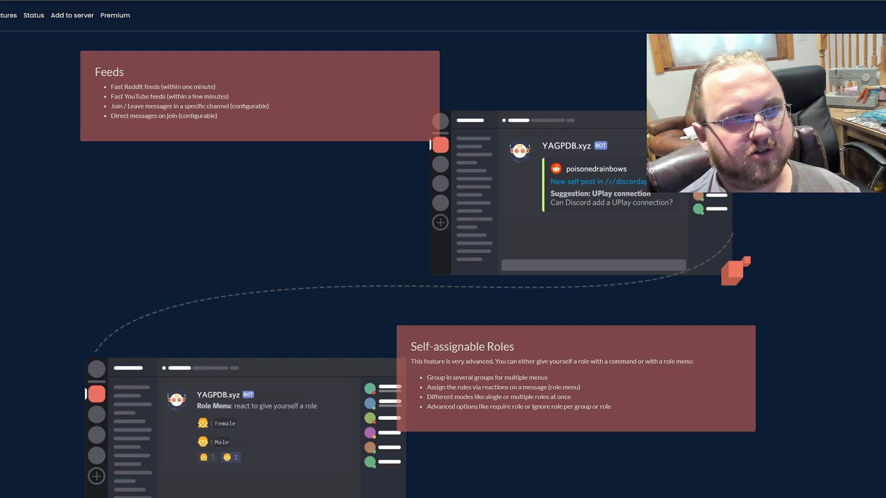
scroll(down, 3)
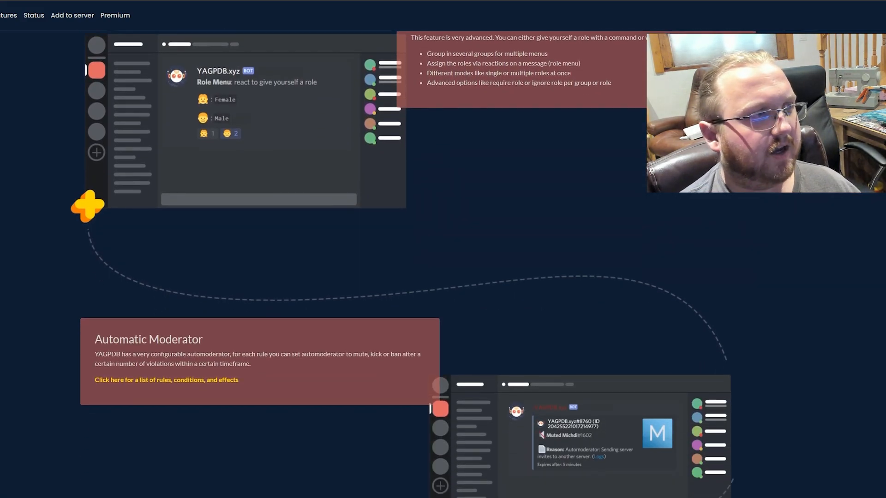
scroll(down, 3)
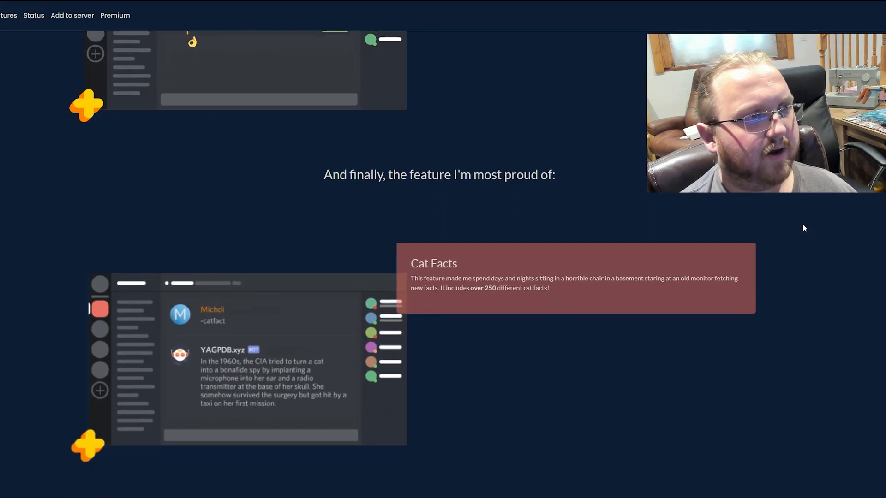
scroll(down, 3)
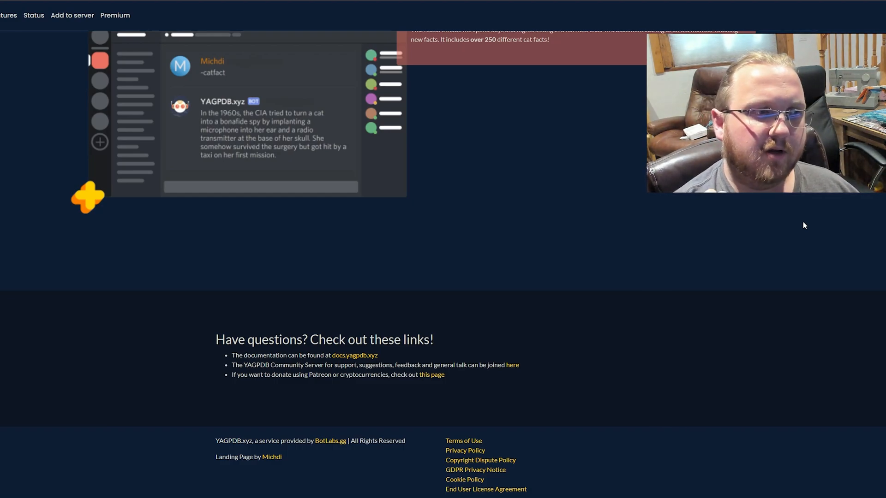
scroll(down, 3)
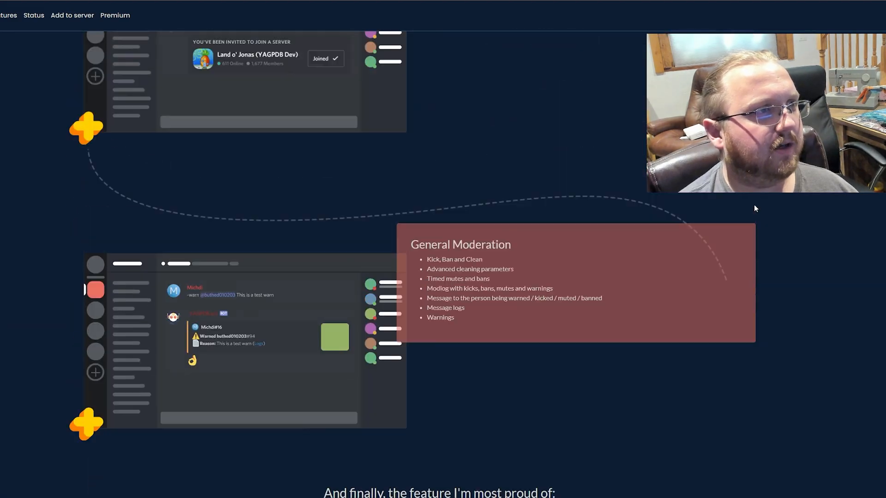
scroll(down, 3)
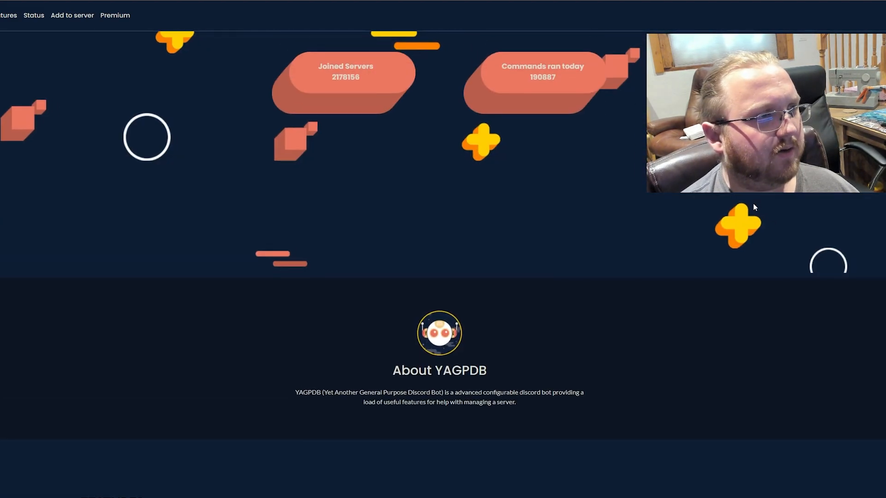
scroll(down, 3)
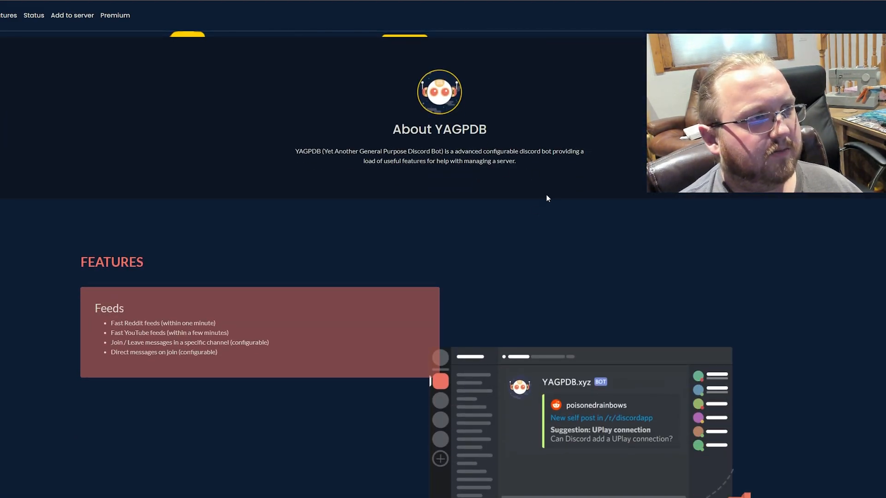
scroll(down, 3)
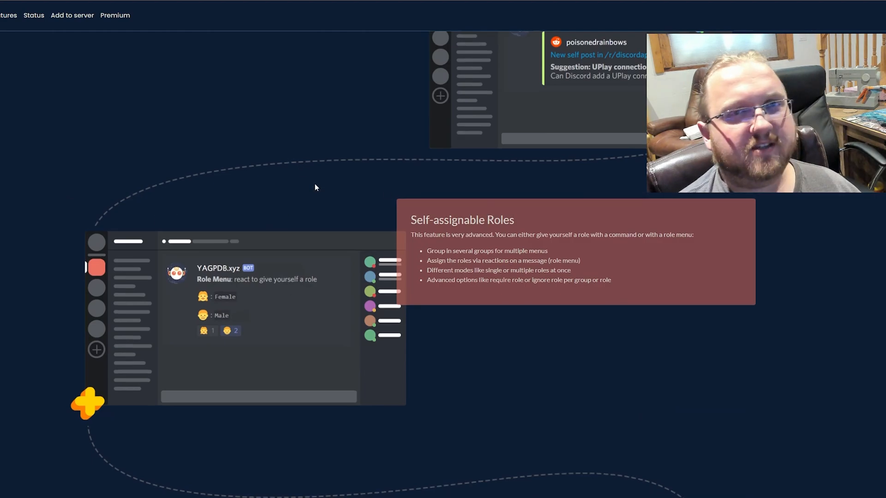
scroll(down, 3)
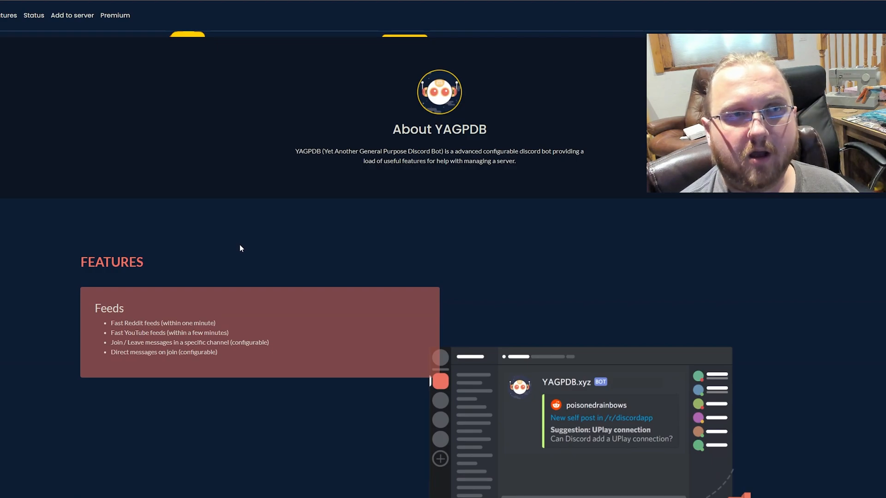
scroll(up, 3)
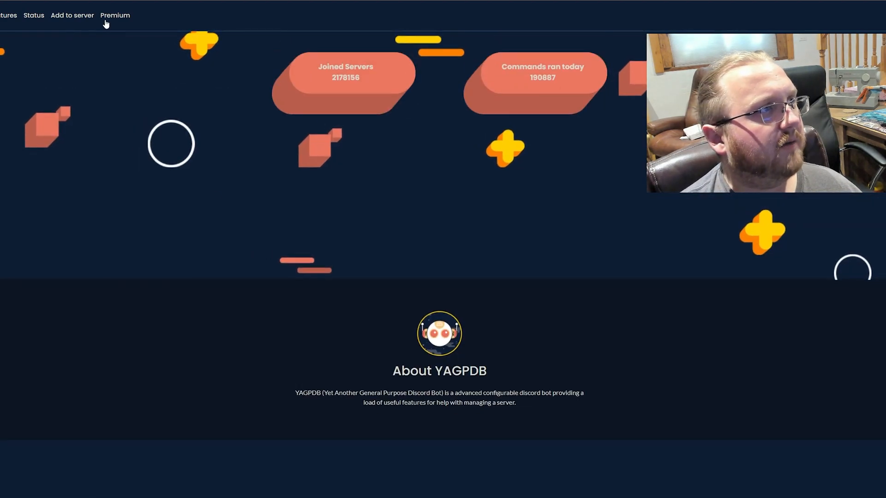
click(72, 15)
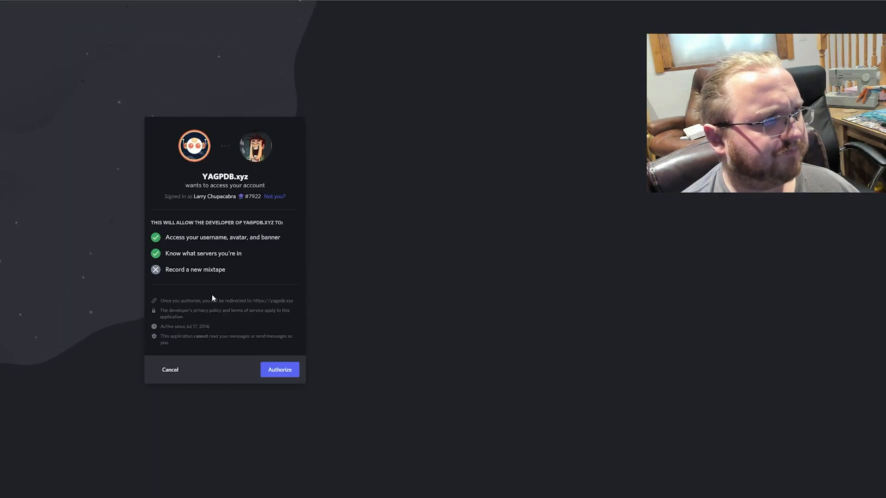
click(279, 369)
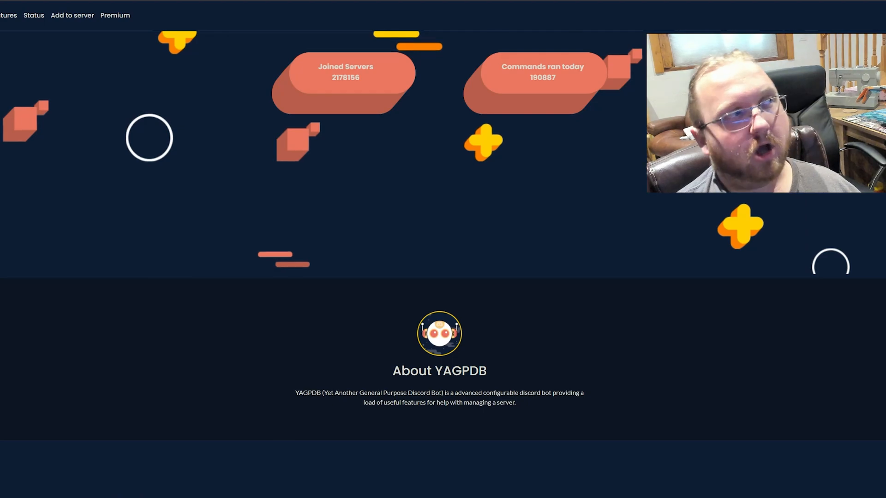
Scroll the YAGPDB homepage past Custom Commands down to General Moderation and Cat Facts.
scroll(down, 3)
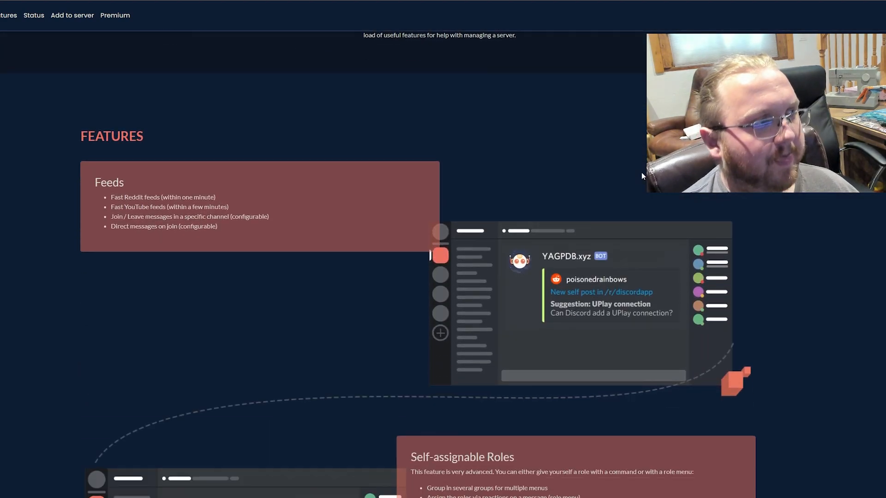
scroll(down, 3)
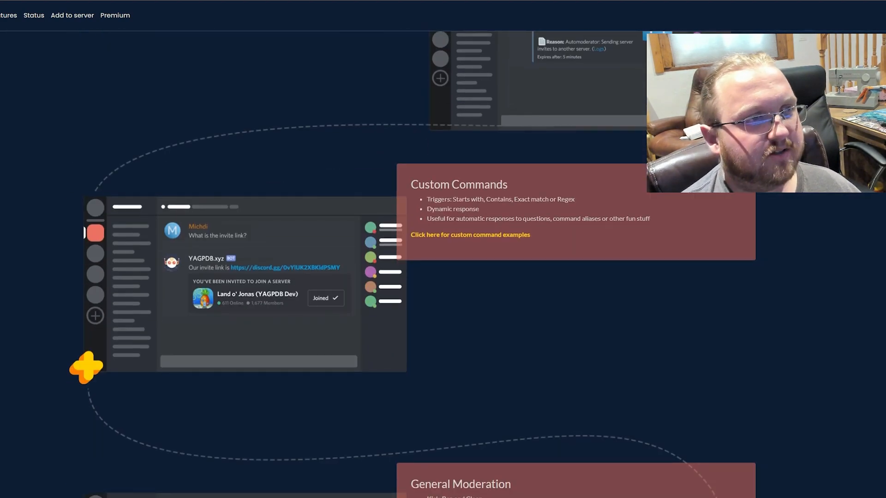
scroll(down, 3)
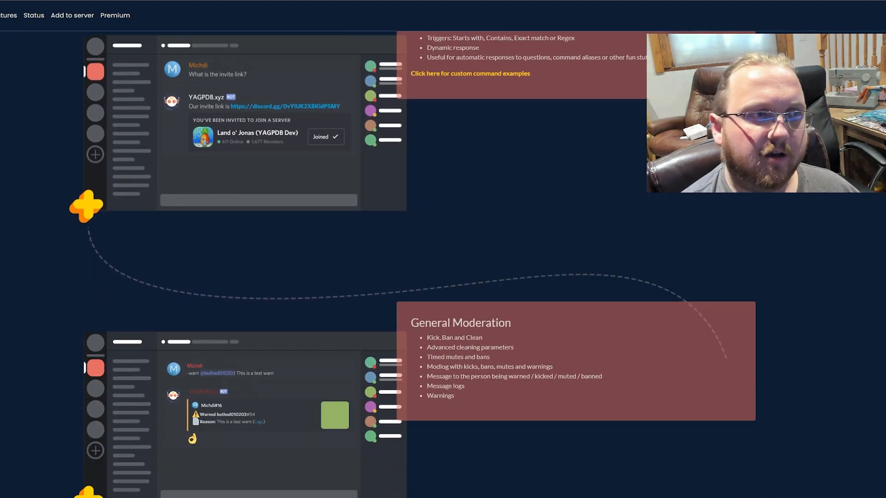
scroll(down, 3)
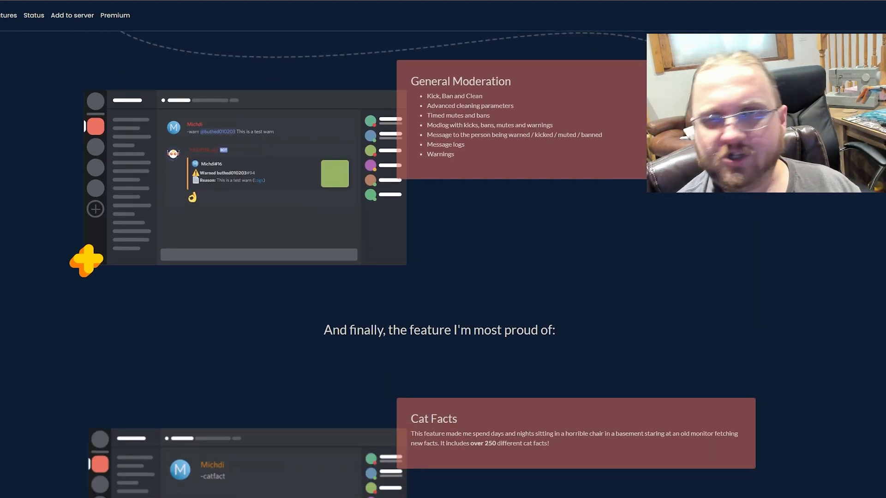
scroll(down, 3)
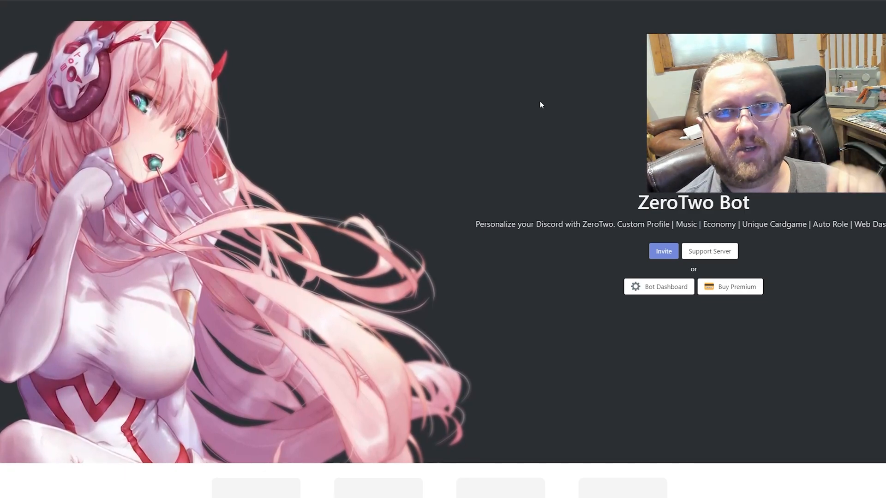
mouse_move(447, 115)
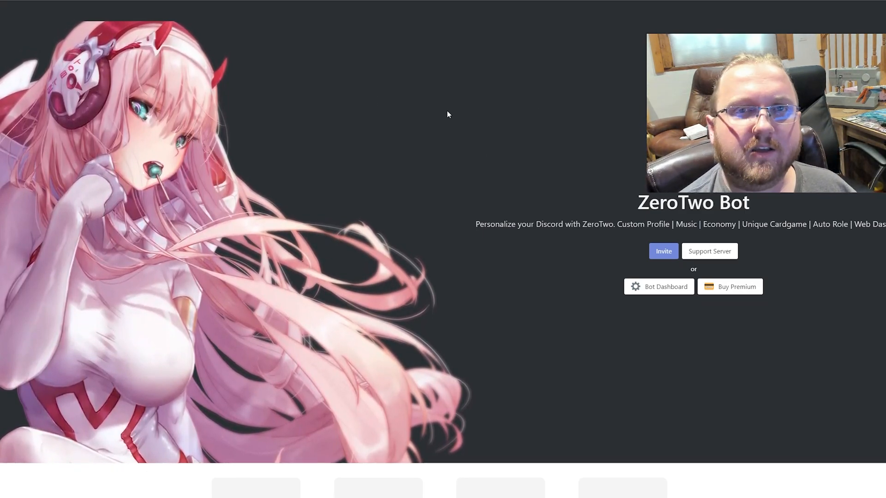